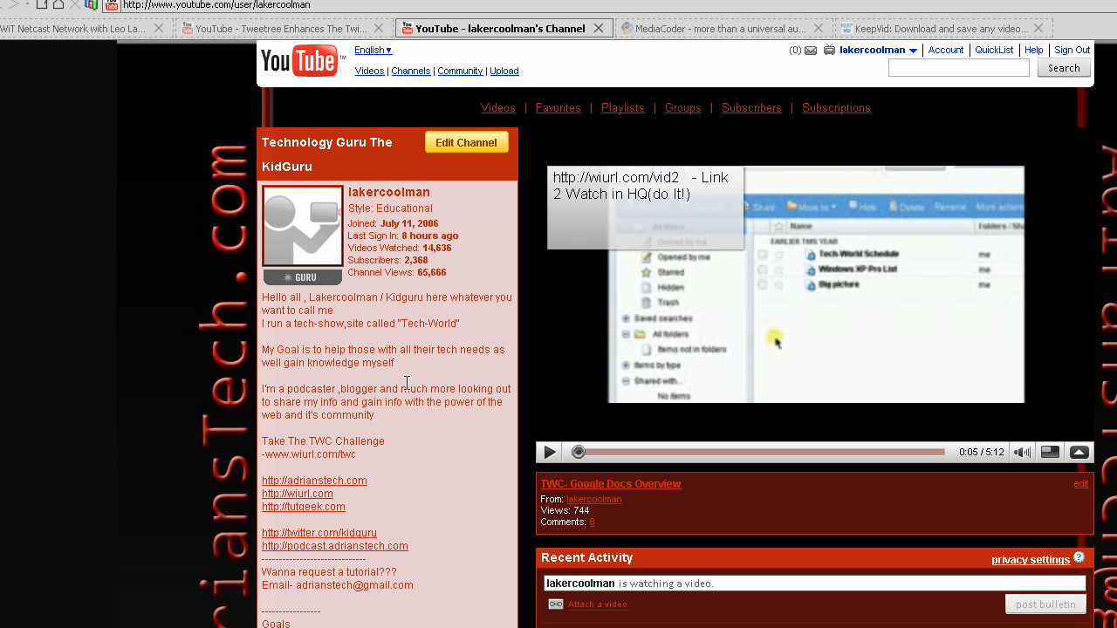
# Step: Switch to the KeepVid browser tab showing its empty URL box and top videos list
pyautogui.scroll(-3)
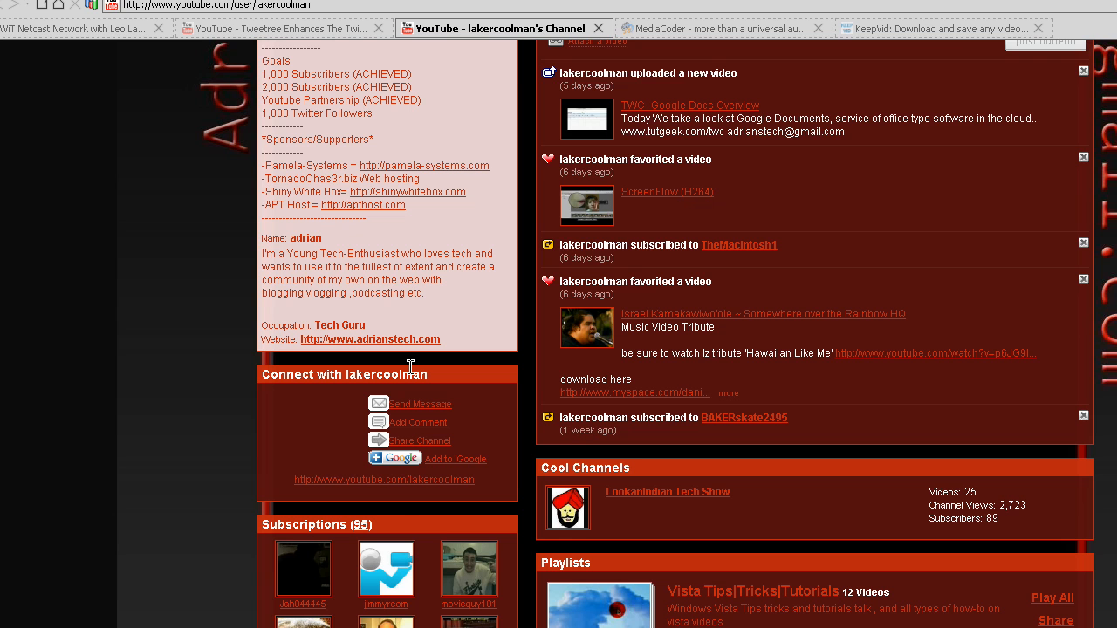
pyautogui.scroll(-3)
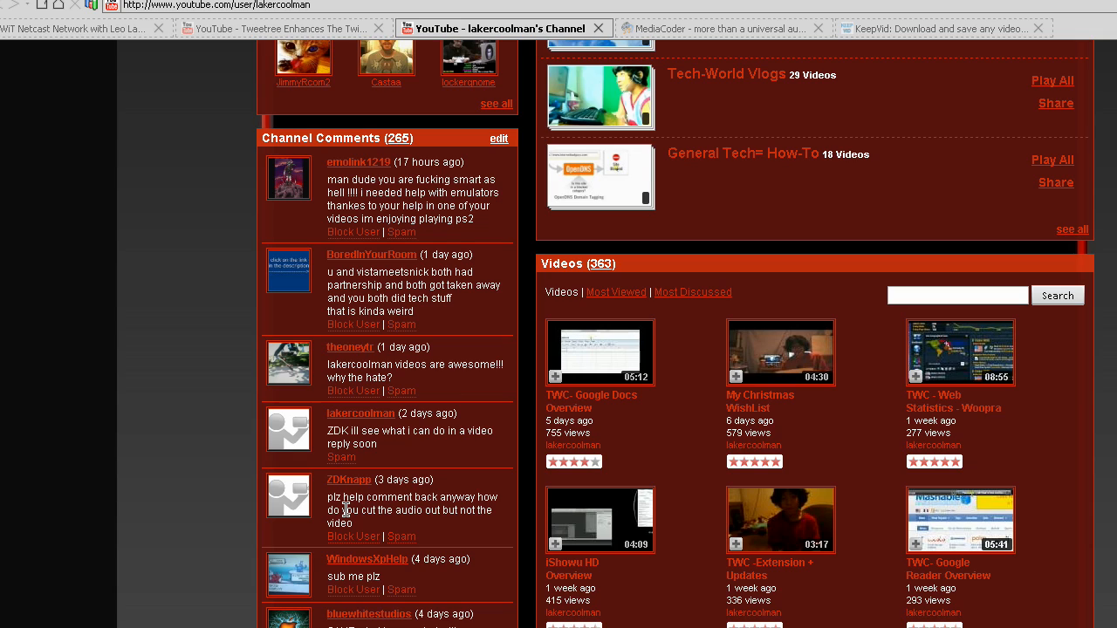
pyautogui.moveTo(424, 495)
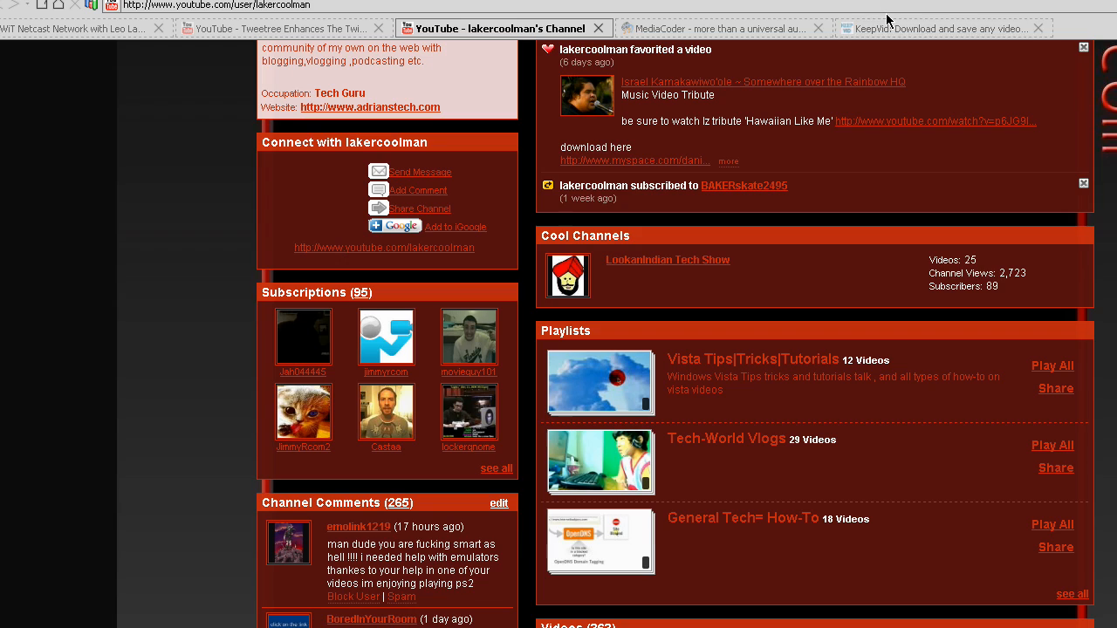
pyautogui.click(942, 28)
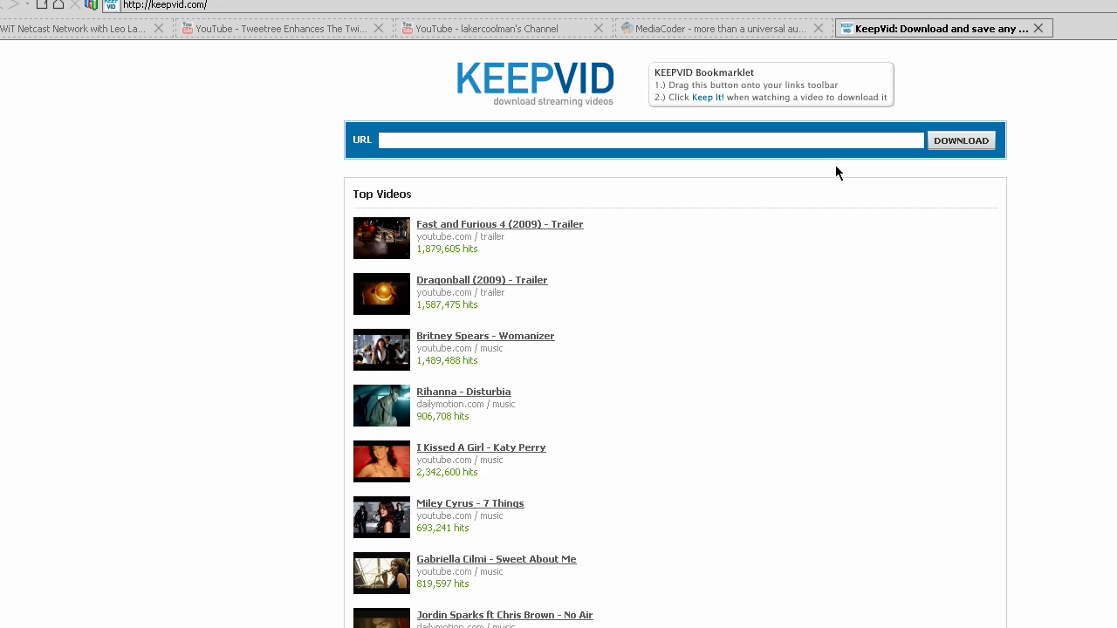
pyautogui.moveTo(646, 264)
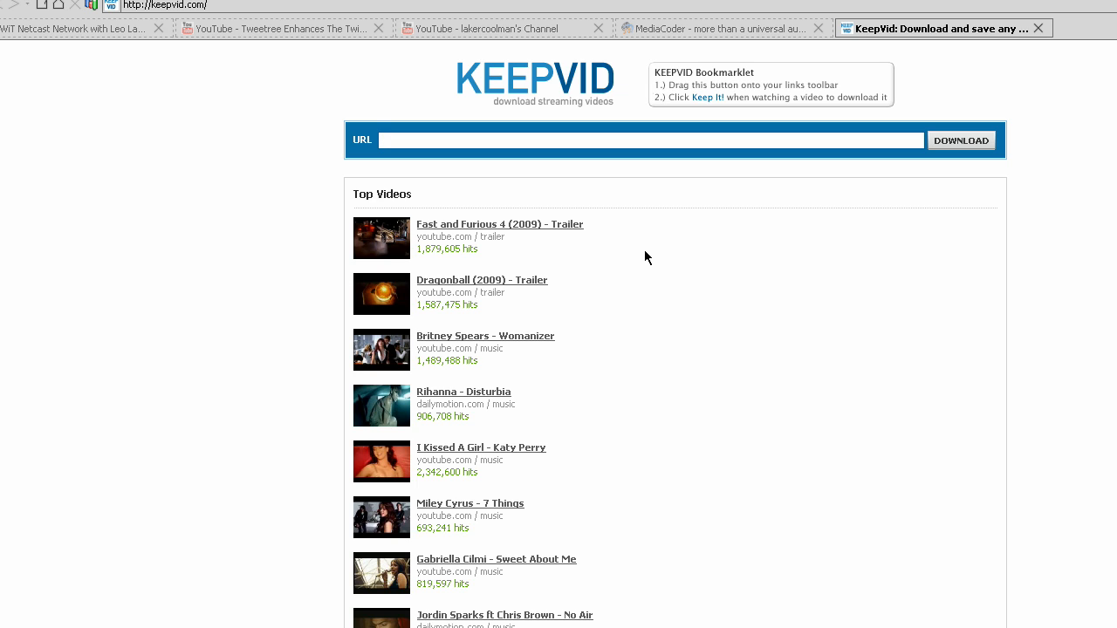
# Step: Switch to the MediaCoder website tab to view its introduction, features and news
pyautogui.click(715, 28)
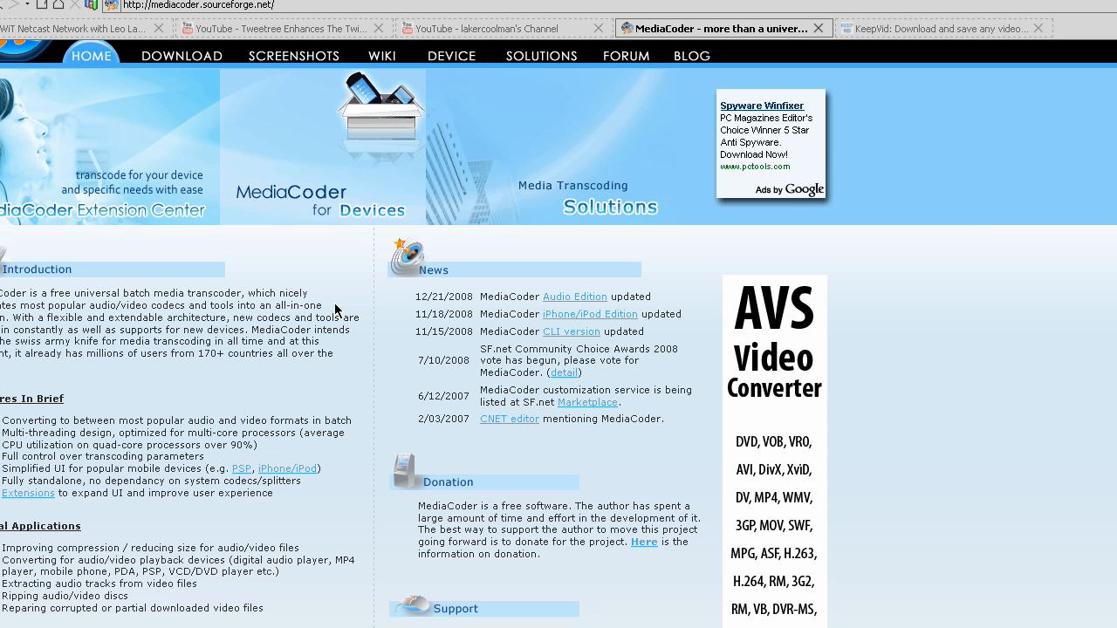
pyautogui.moveTo(54, 254)
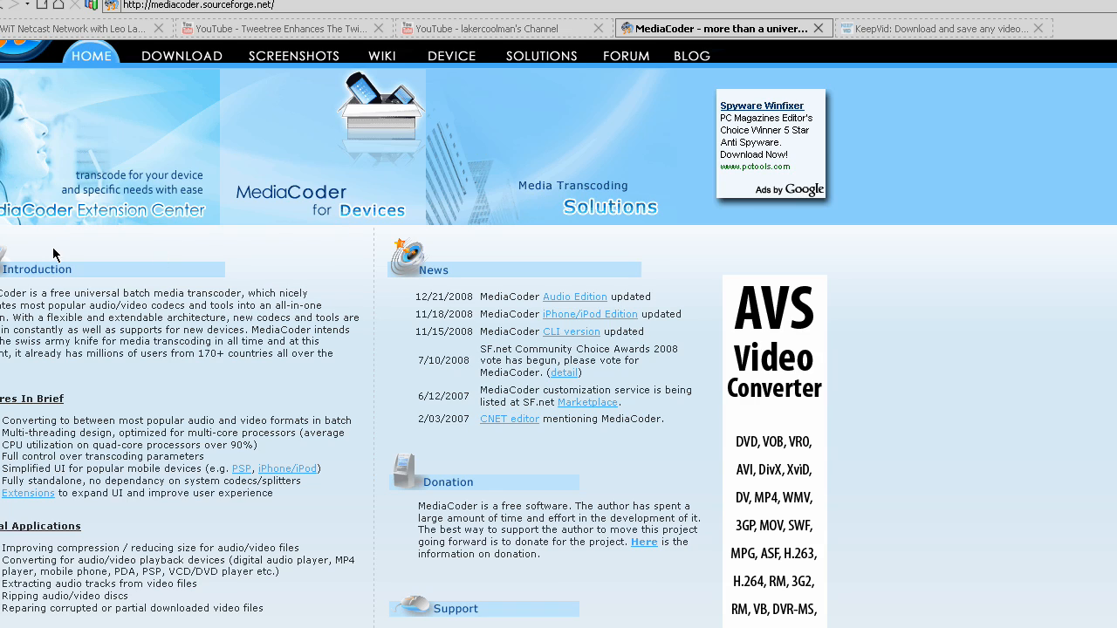
pyautogui.moveTo(529, 312)
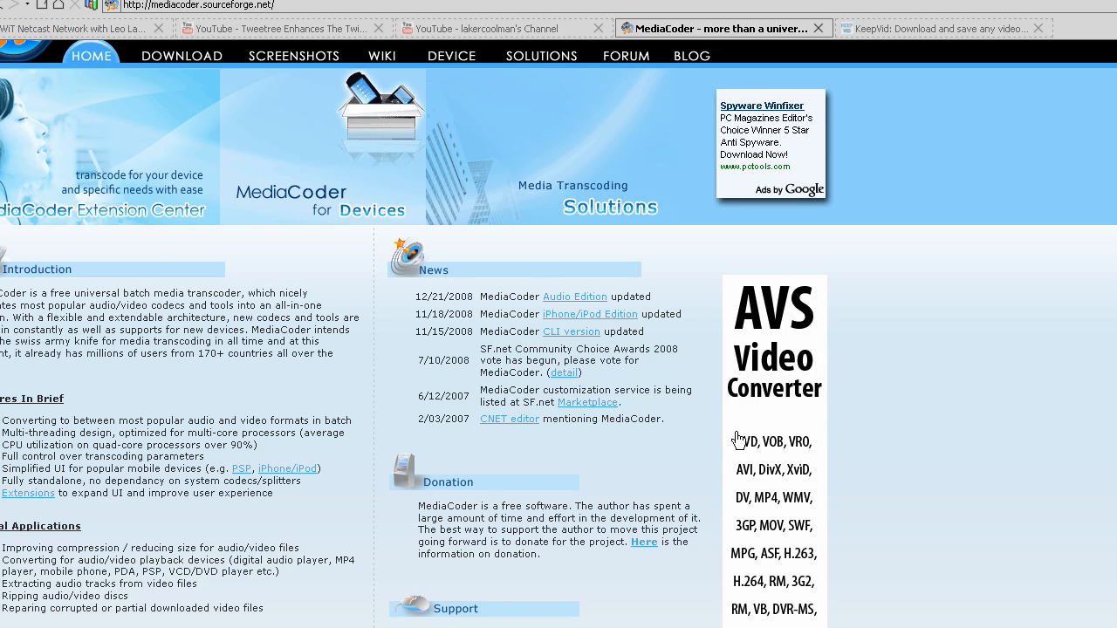
pyautogui.moveTo(776, 469)
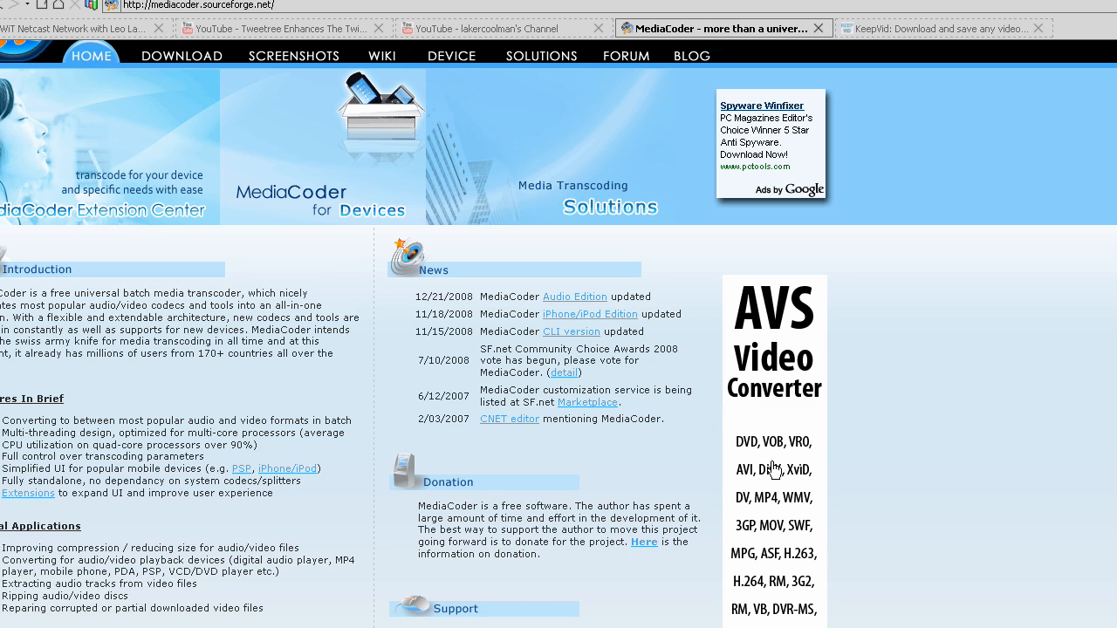
pyautogui.moveTo(808, 497)
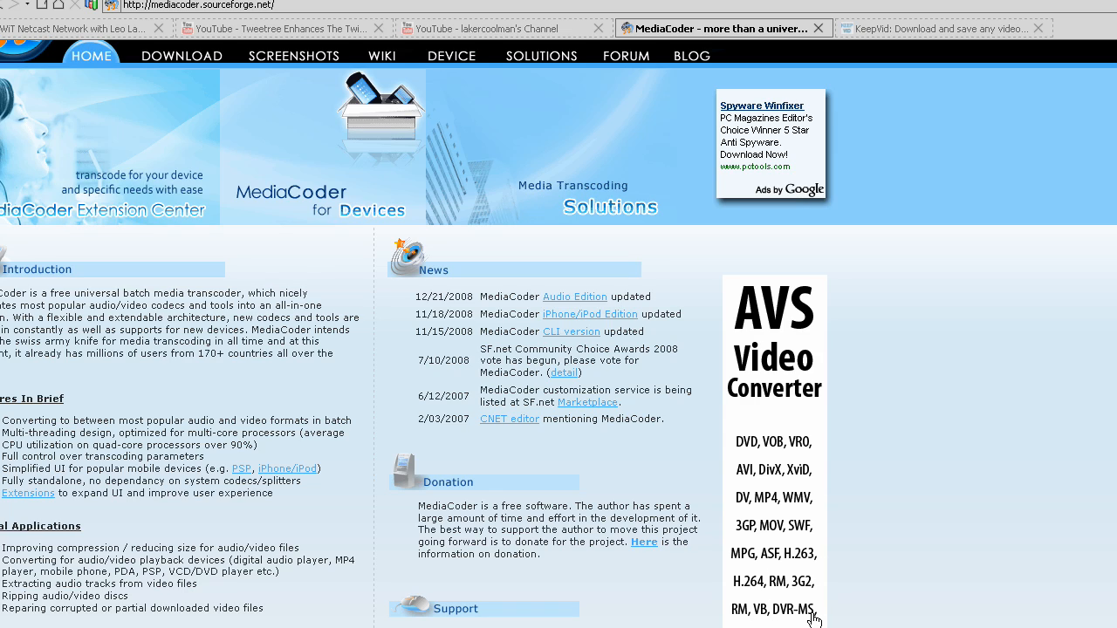
pyautogui.moveTo(789, 600)
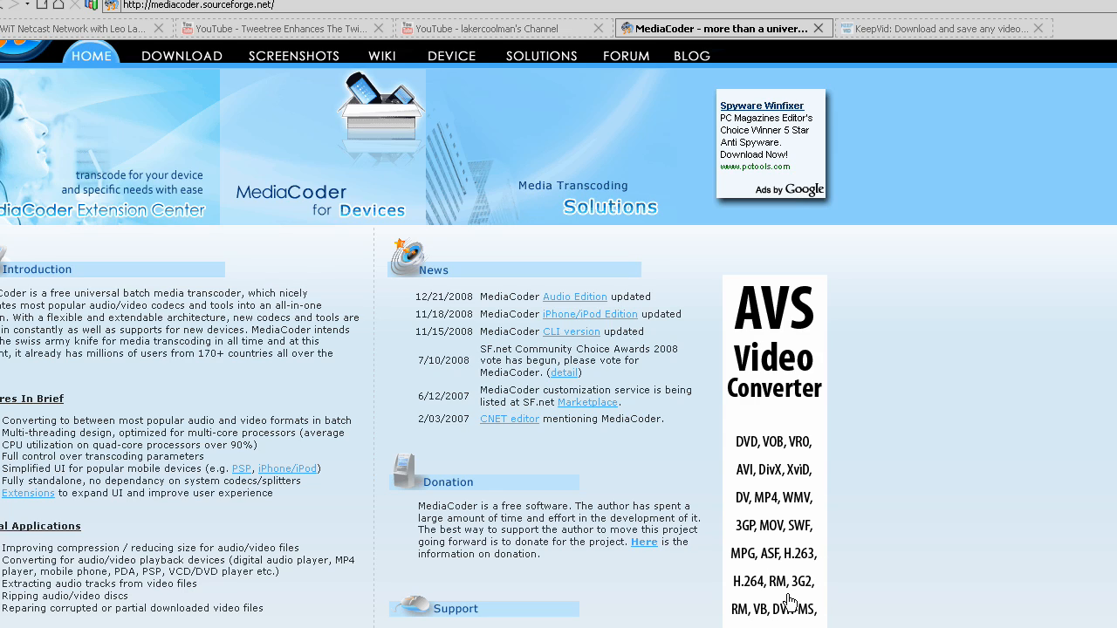
pyautogui.moveTo(518, 568)
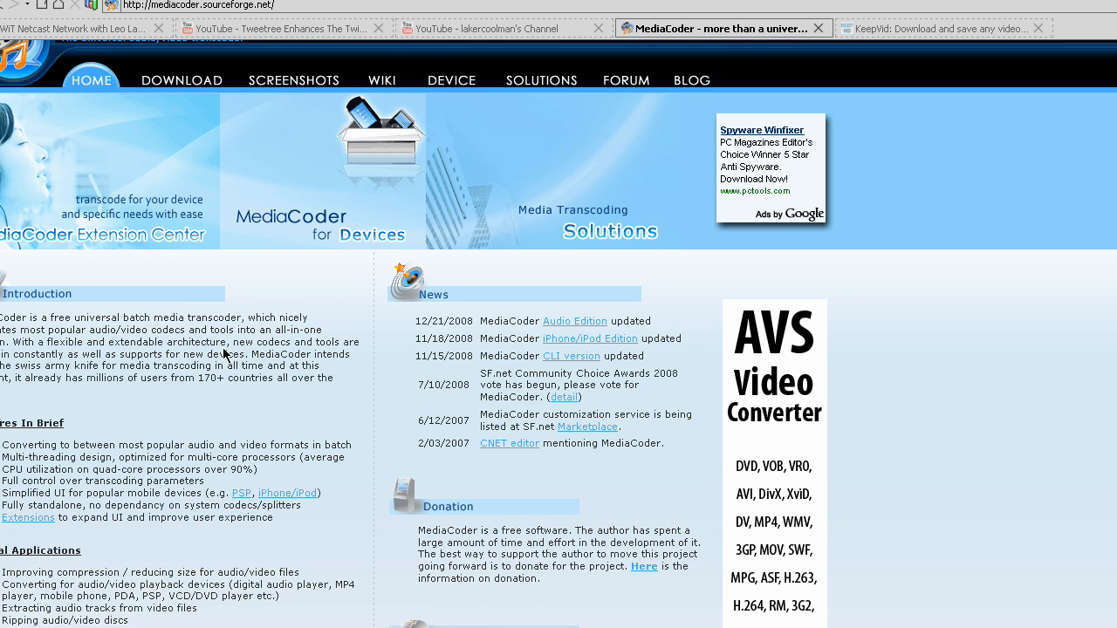
pyautogui.moveTo(173, 75)
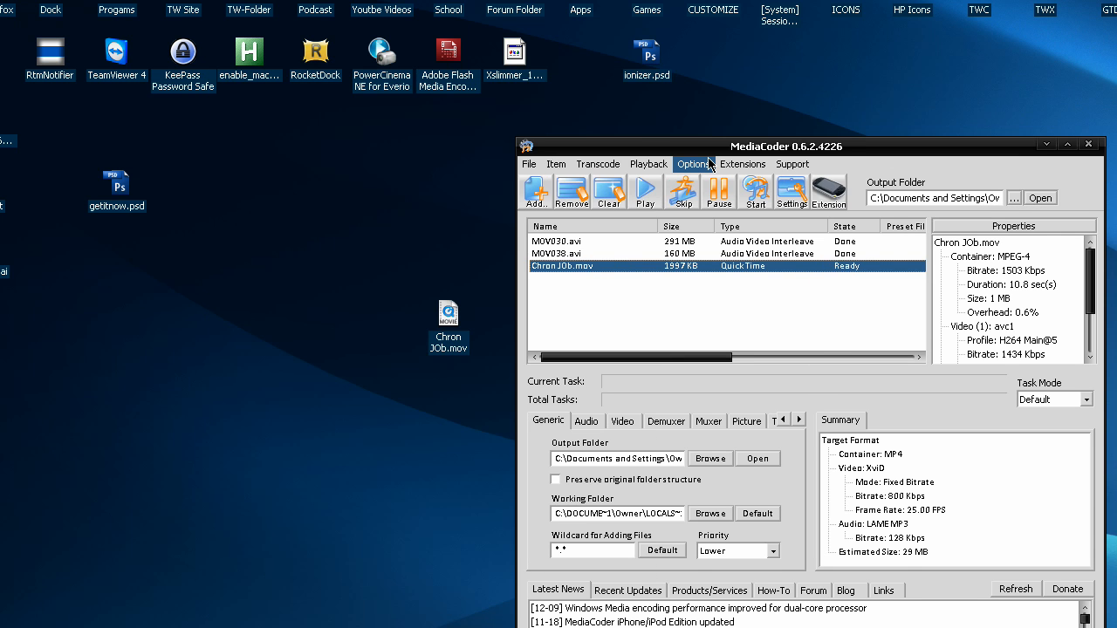
# Step: Move the MediaCoder window, with Chron JOb.mov queued, toward the top of the desktop
pyautogui.moveTo(785, 146); pyautogui.dragTo(489, 61)
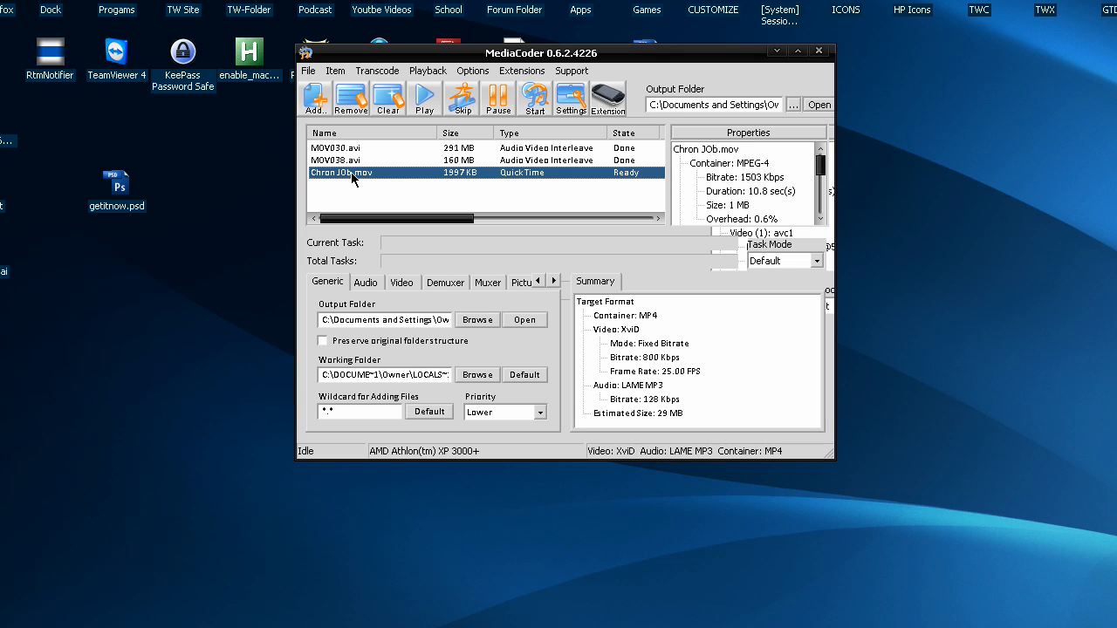
pyautogui.moveTo(353, 179)
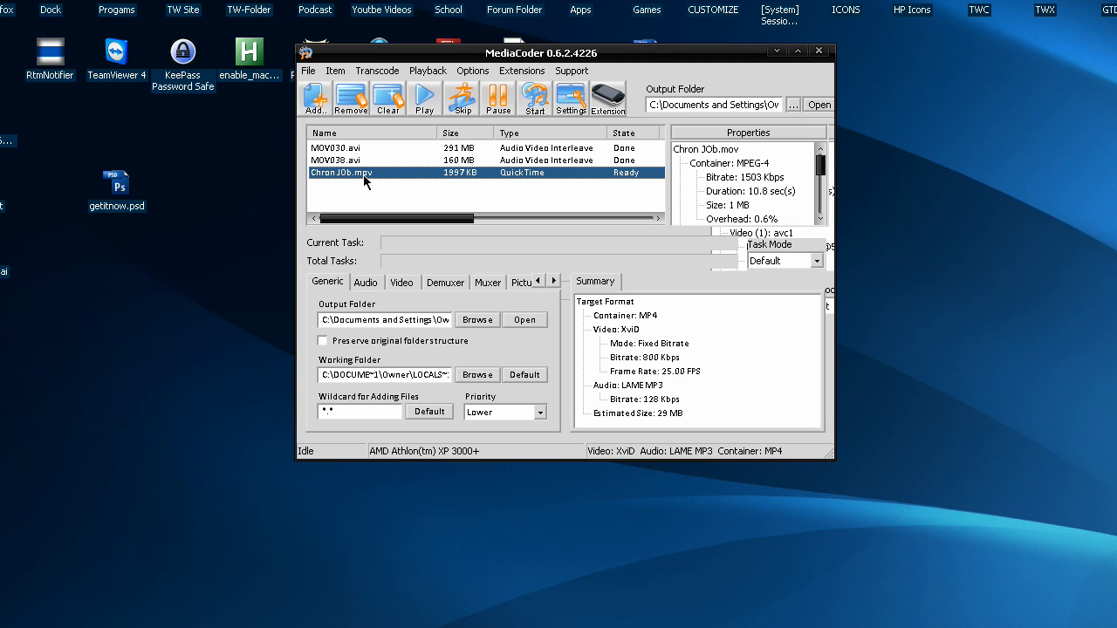
pyautogui.moveTo(390, 297)
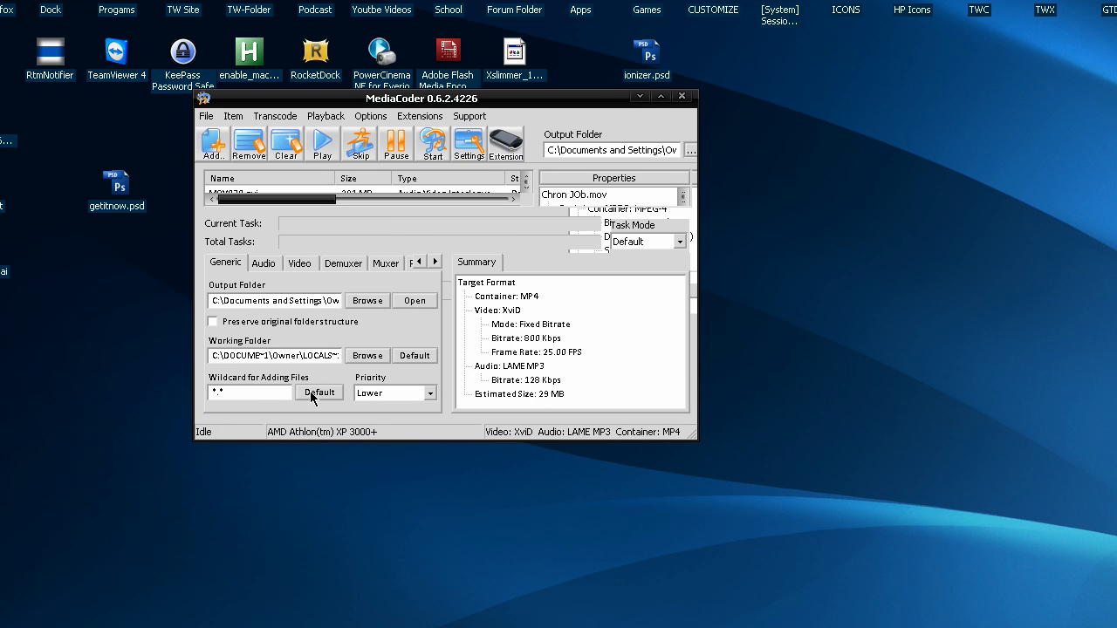
# Step: Review audio encoders keeping LAME MP3, and bring up the XviD 800 Kbps video settings
pyautogui.click(264, 263)
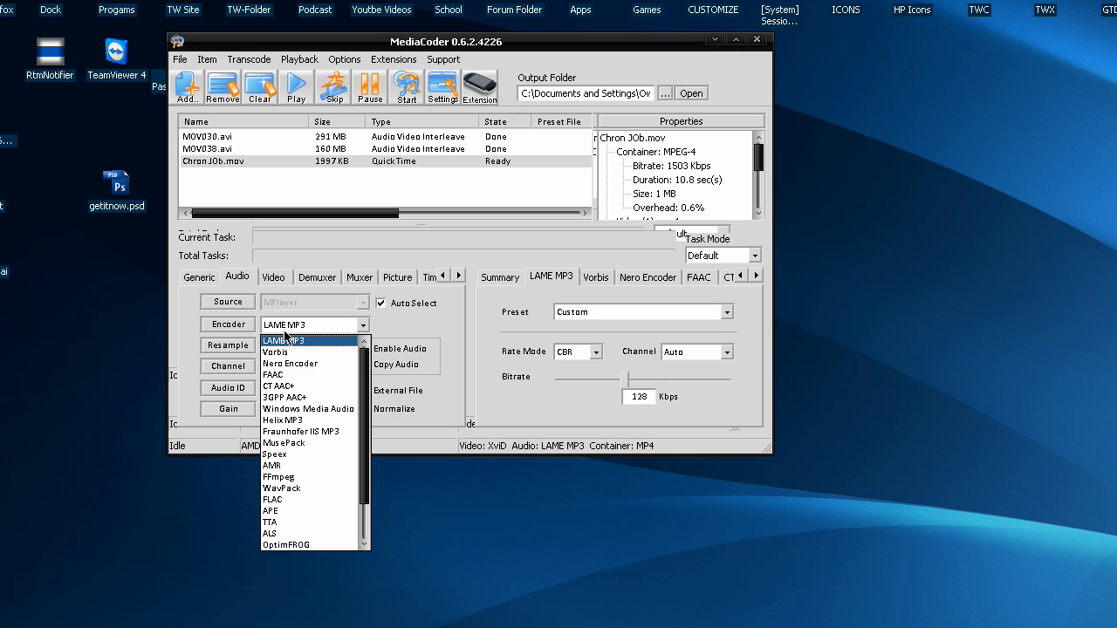
pyautogui.click(284, 349)
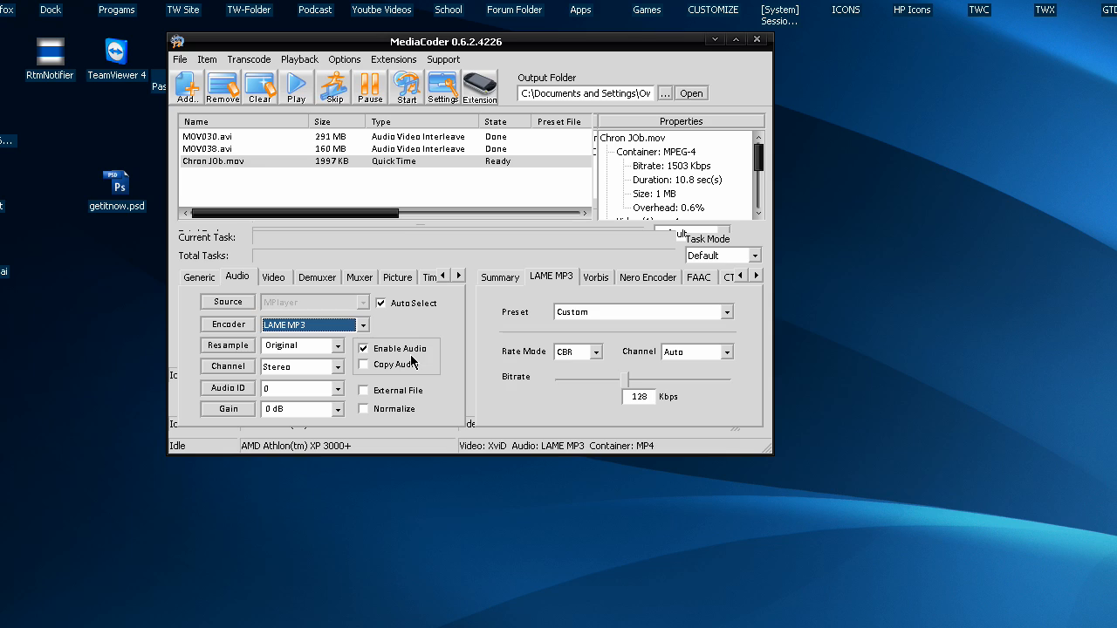
pyautogui.moveTo(307, 278)
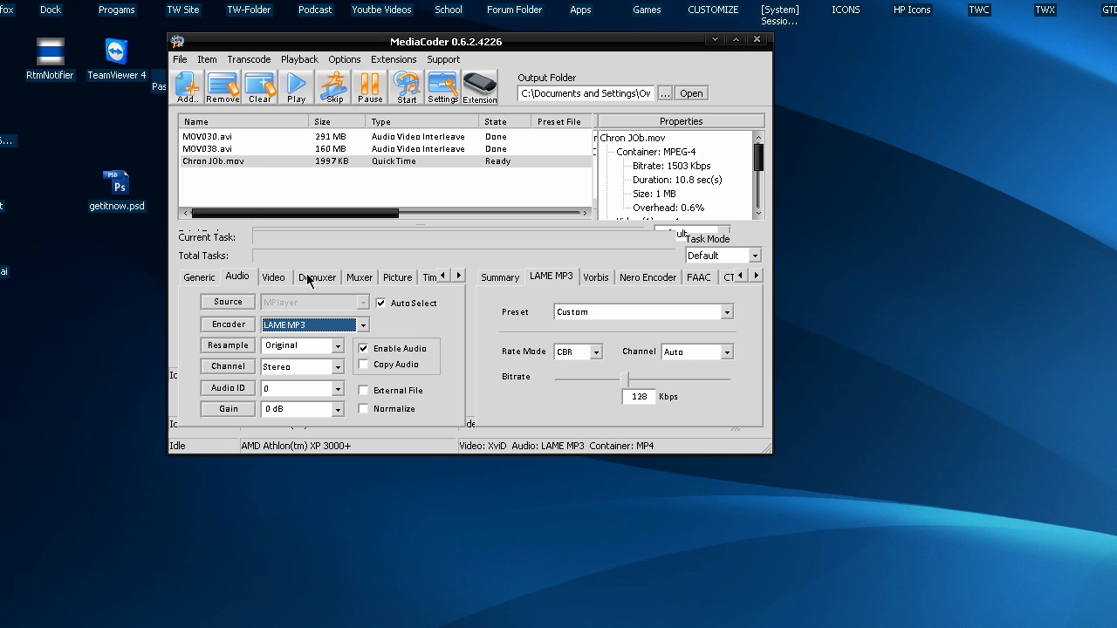
pyautogui.moveTo(277, 278)
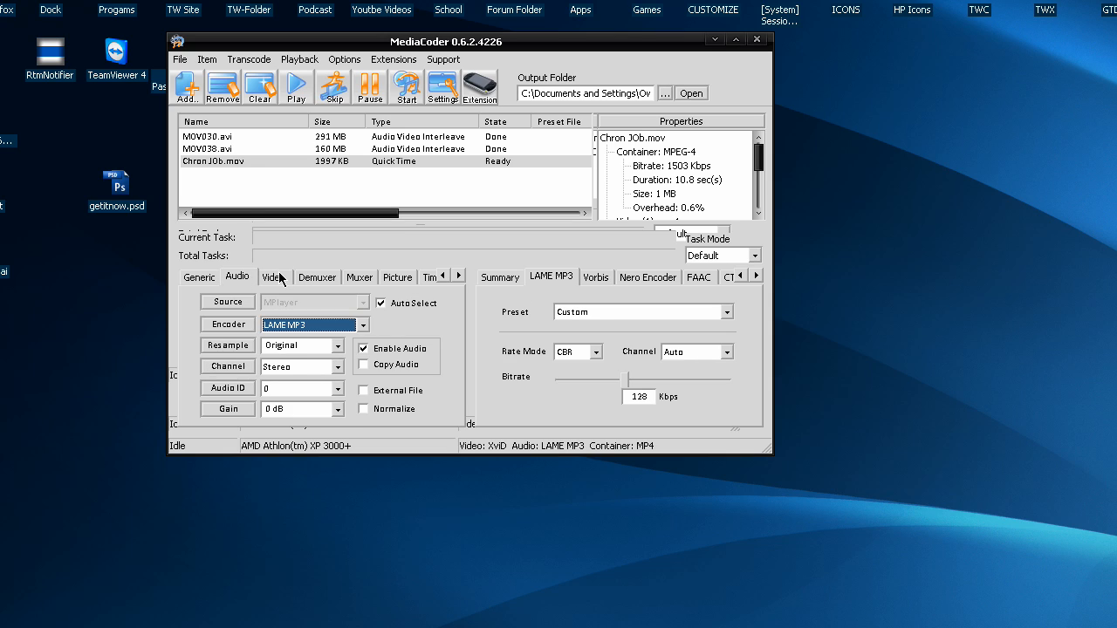
pyautogui.click(274, 277)
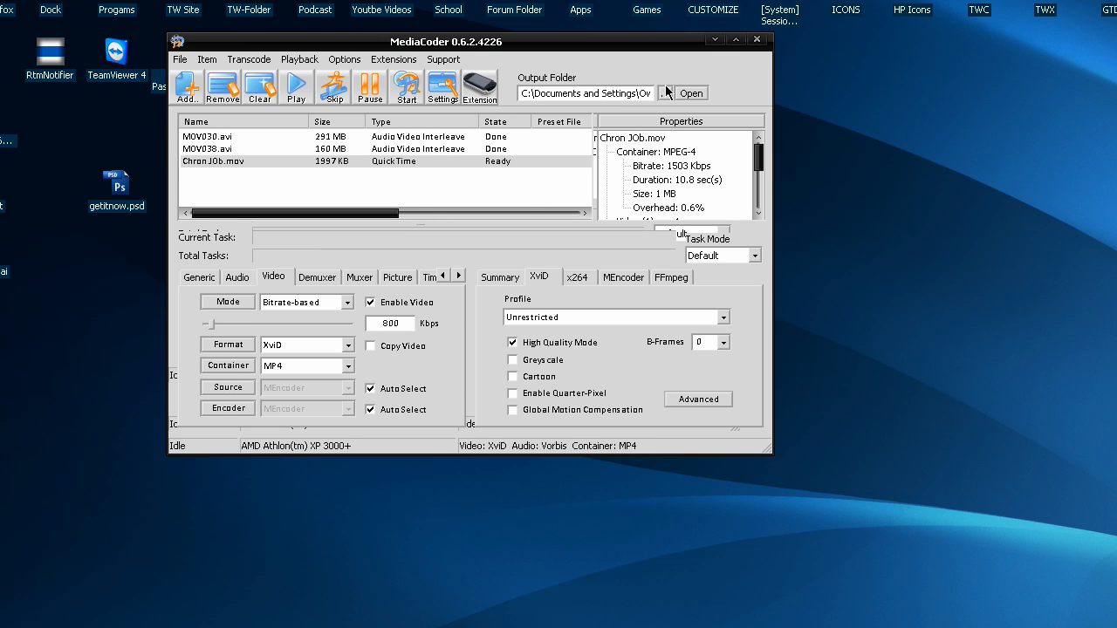
pyautogui.moveTo(257, 341)
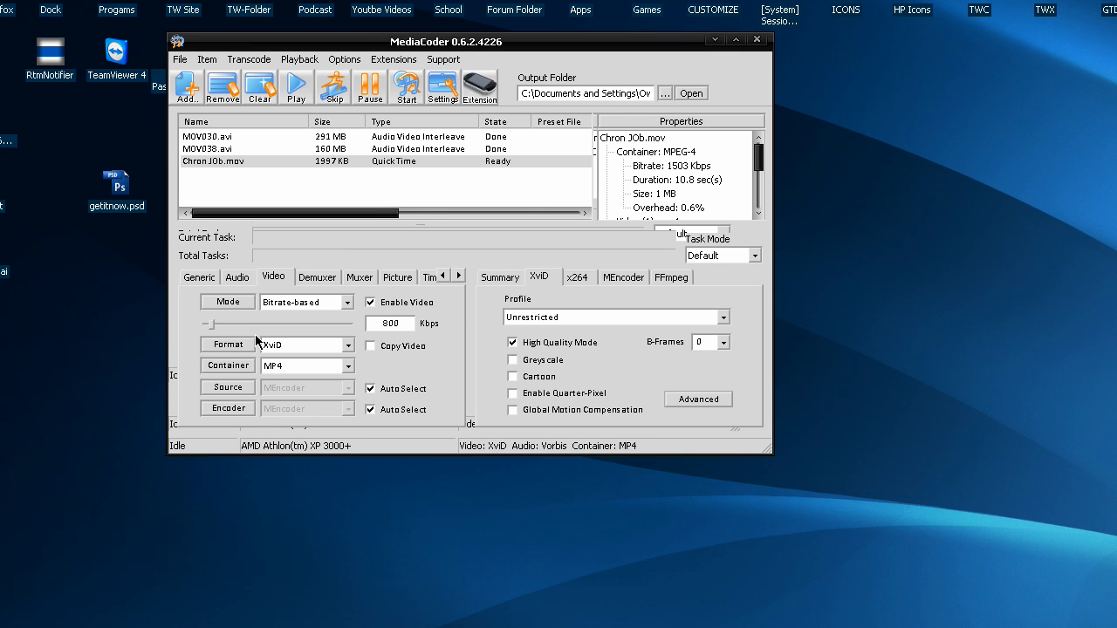
pyautogui.moveTo(288, 277)
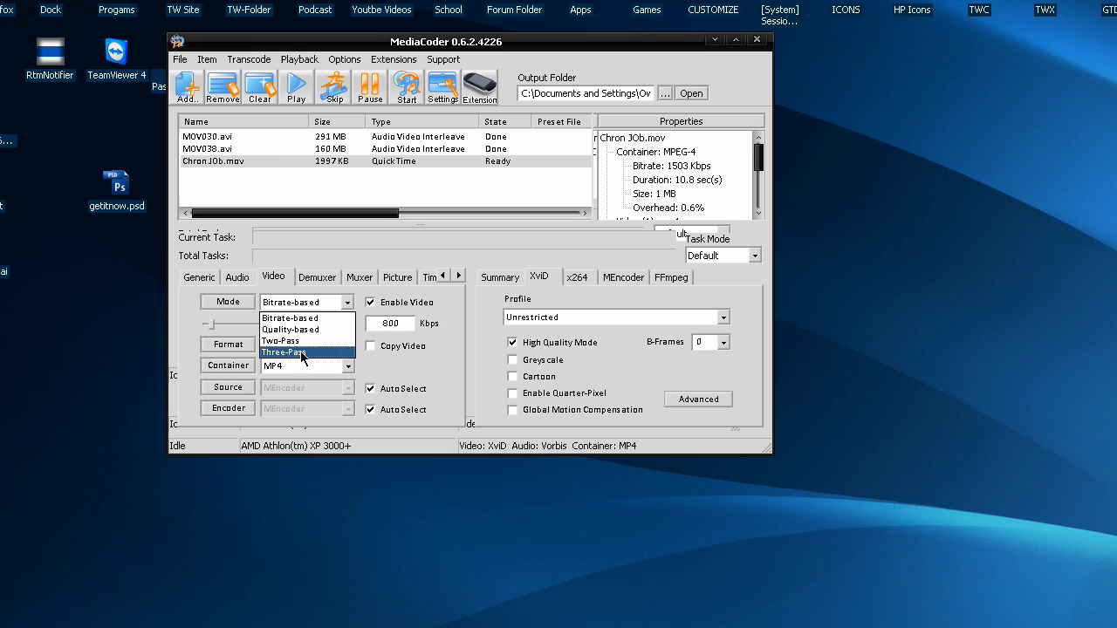
# Step: Keep Bitrate-based video mode and review the container choices, leaving MP4
pyautogui.click(288, 317)
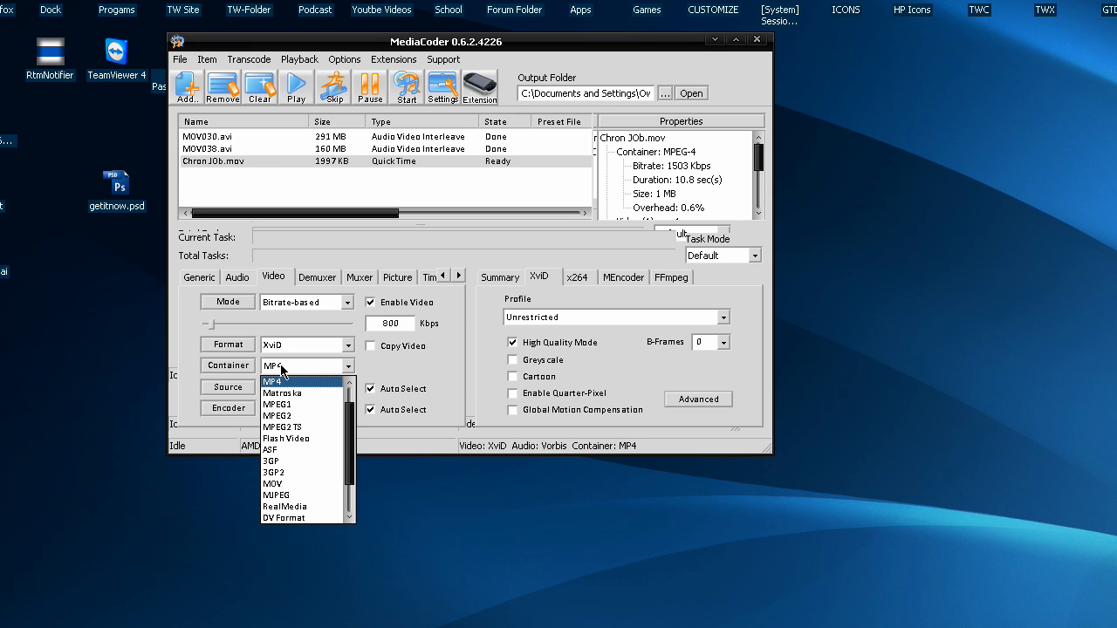
pyautogui.click(288, 381)
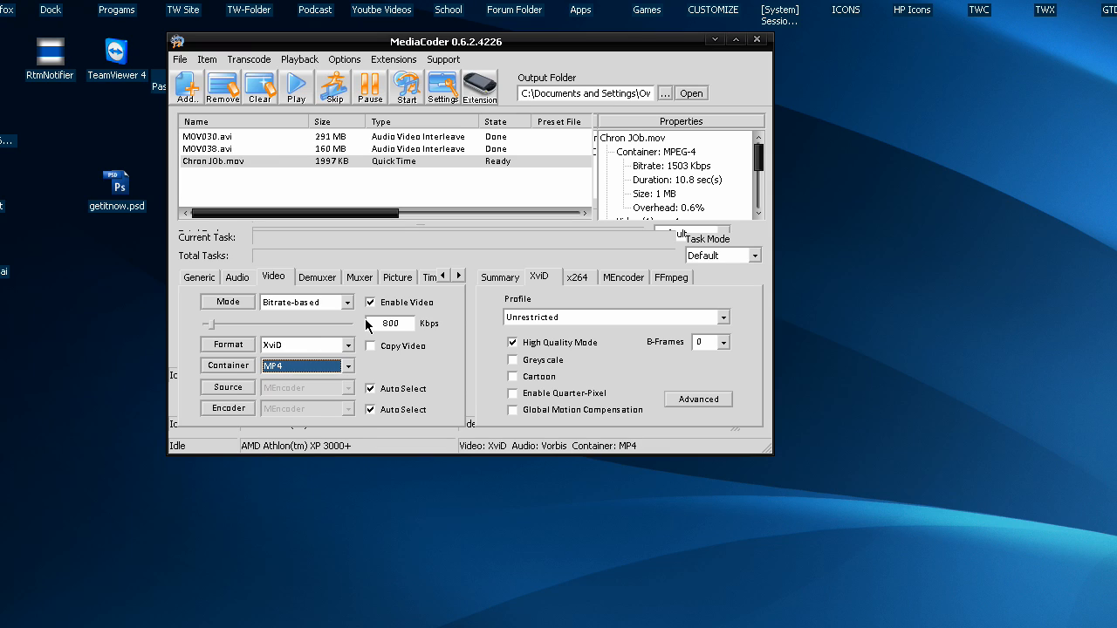
# Step: Disable audio for a video-only output, then bring up the video format choices
pyautogui.click(237, 277)
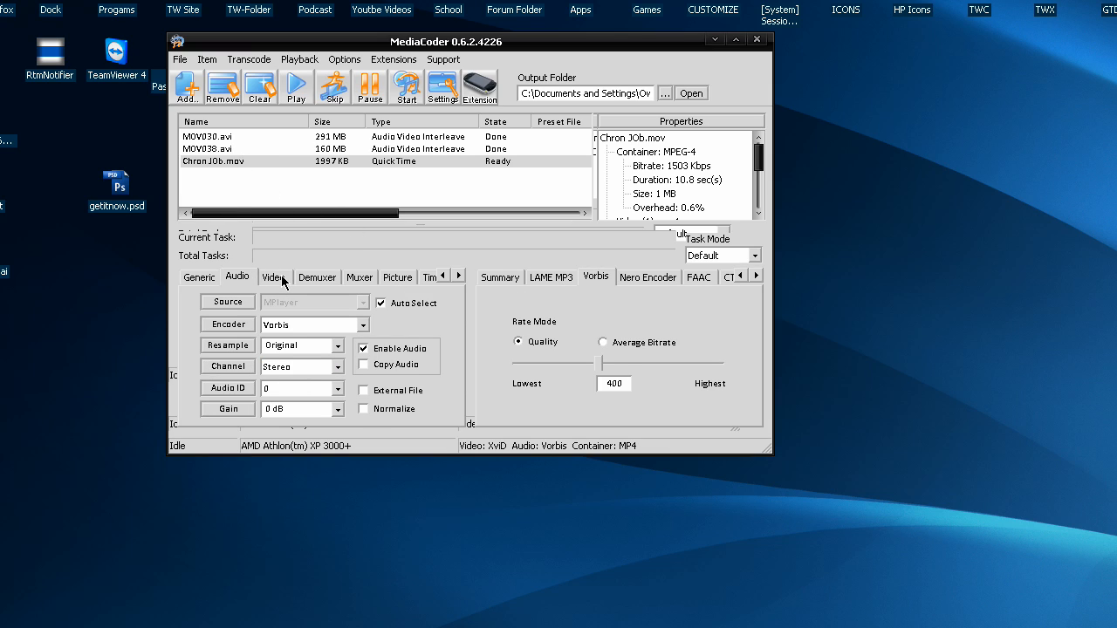
pyautogui.click(275, 277)
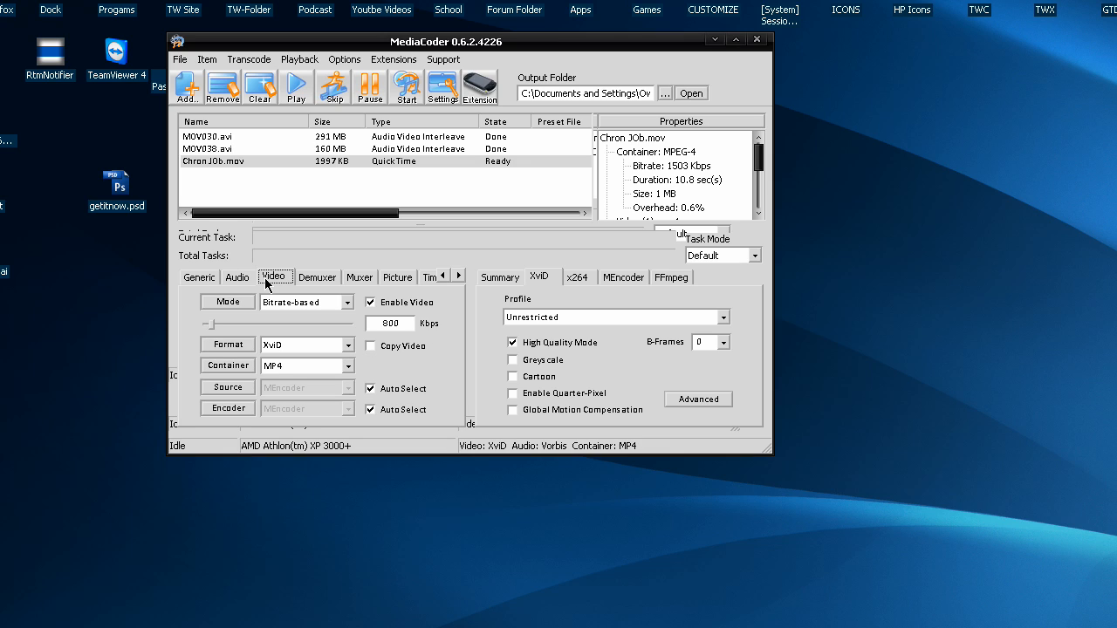
pyautogui.moveTo(380, 321)
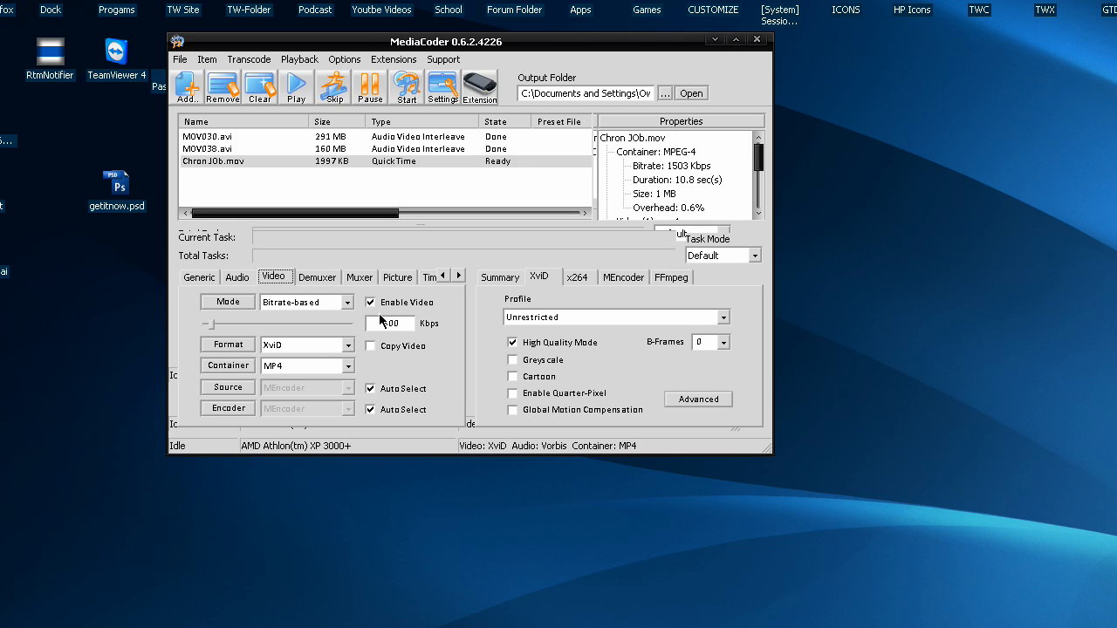
pyautogui.click(236, 276)
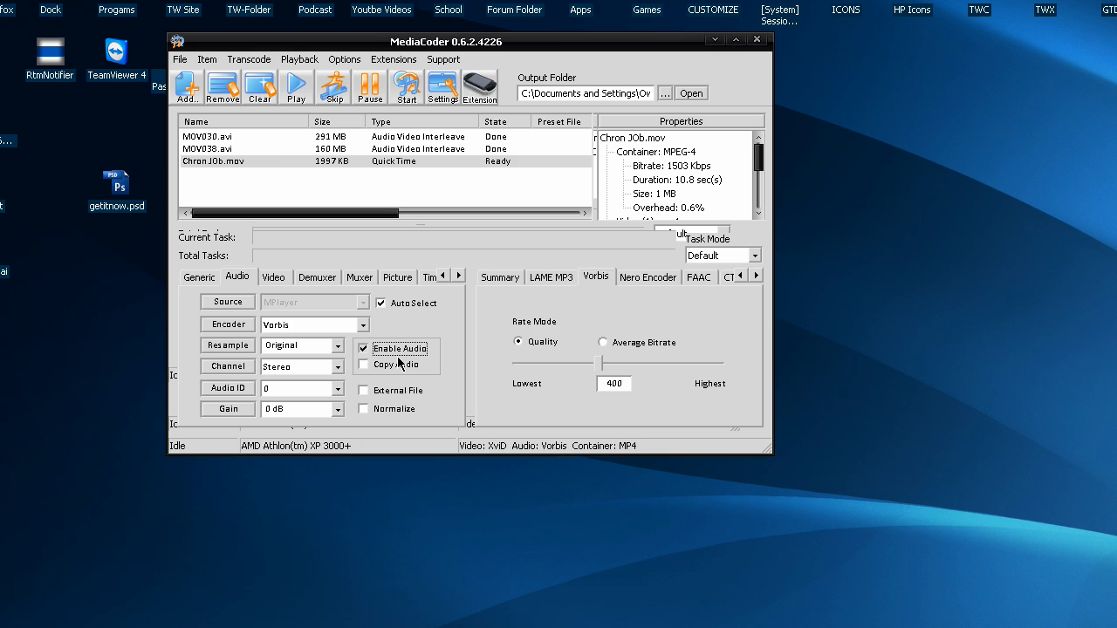
pyautogui.click(273, 277)
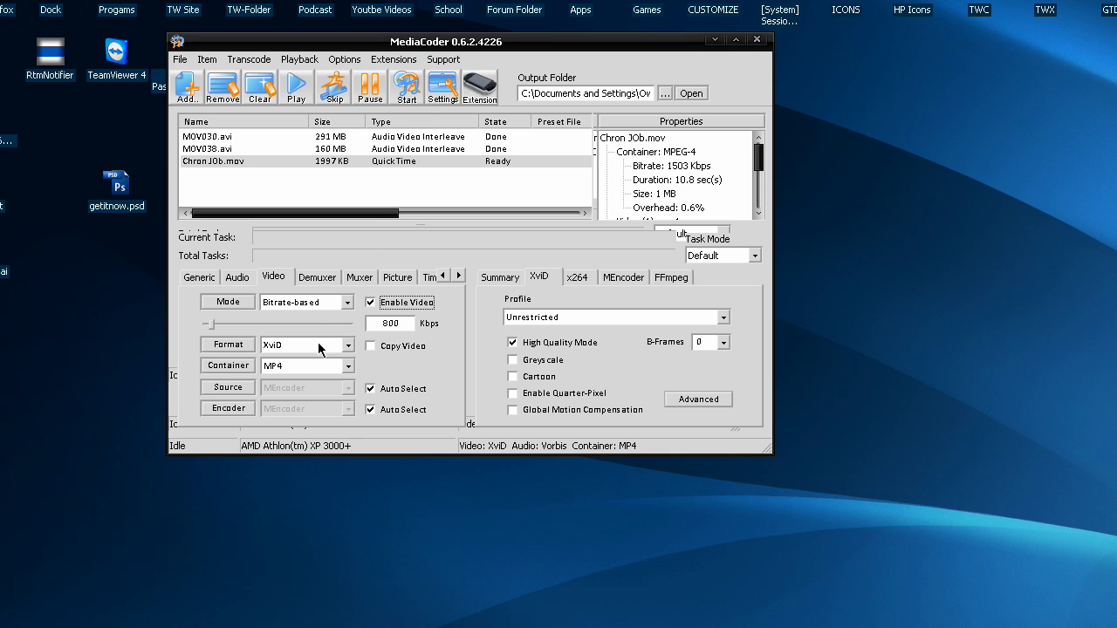
pyautogui.click(338, 365)
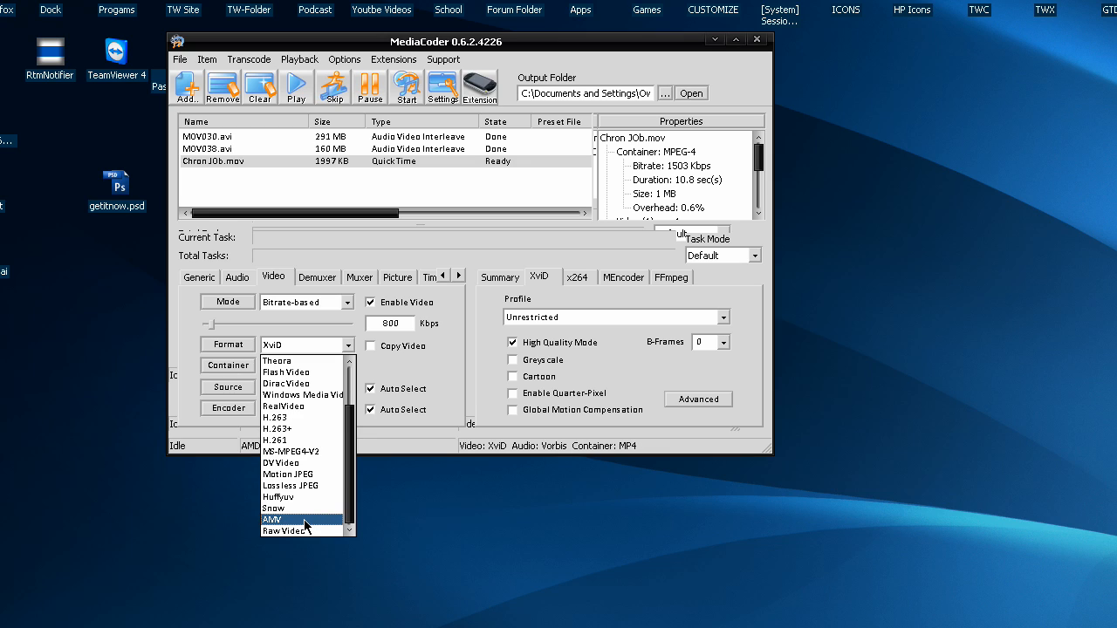
# Step: Set video Format to Windows Media Video and Container to AVI
pyautogui.click(303, 394)
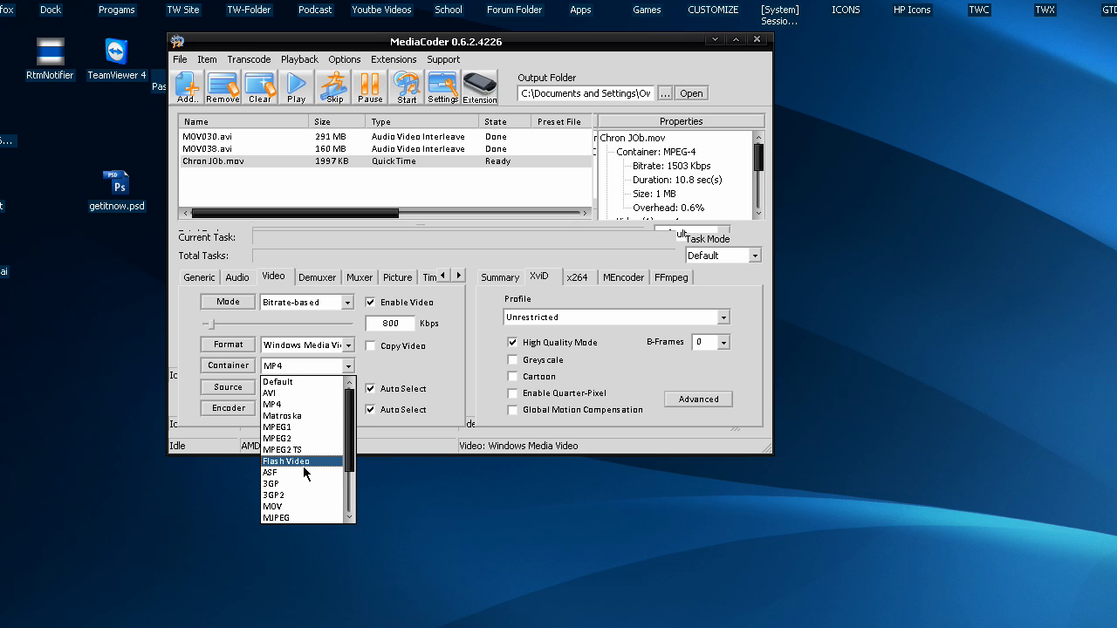
pyautogui.click(273, 506)
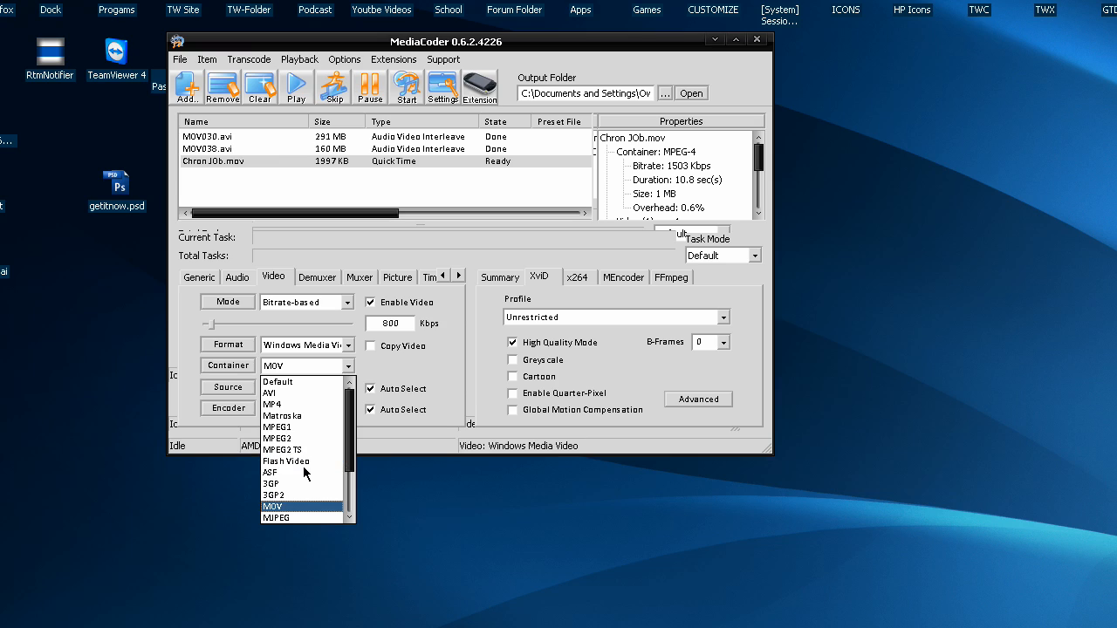
pyautogui.moveTo(292, 404)
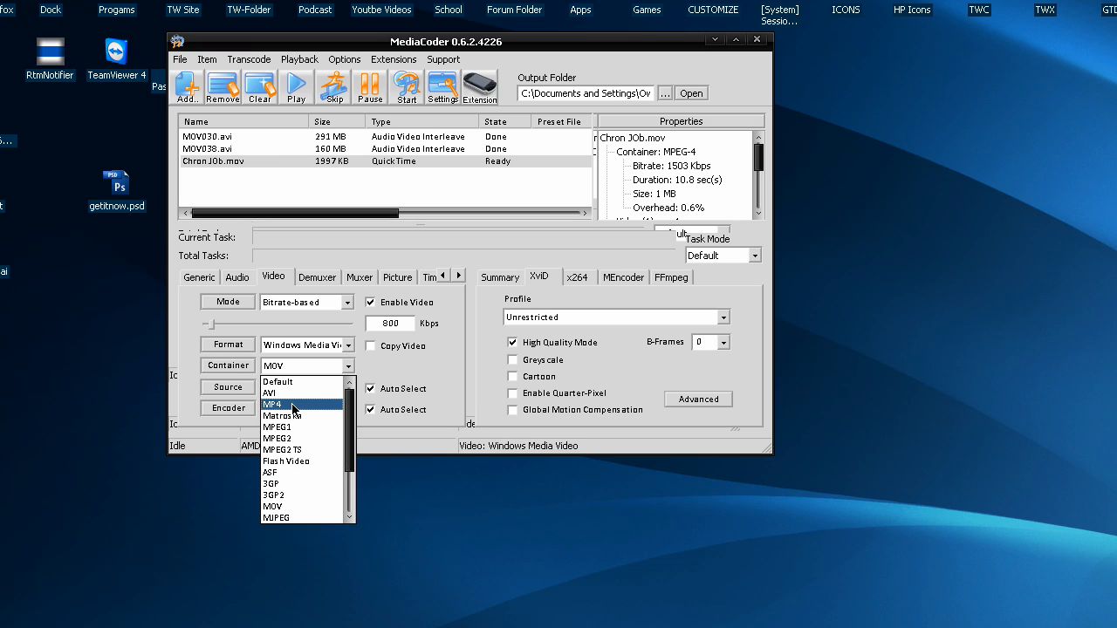
pyautogui.click(271, 394)
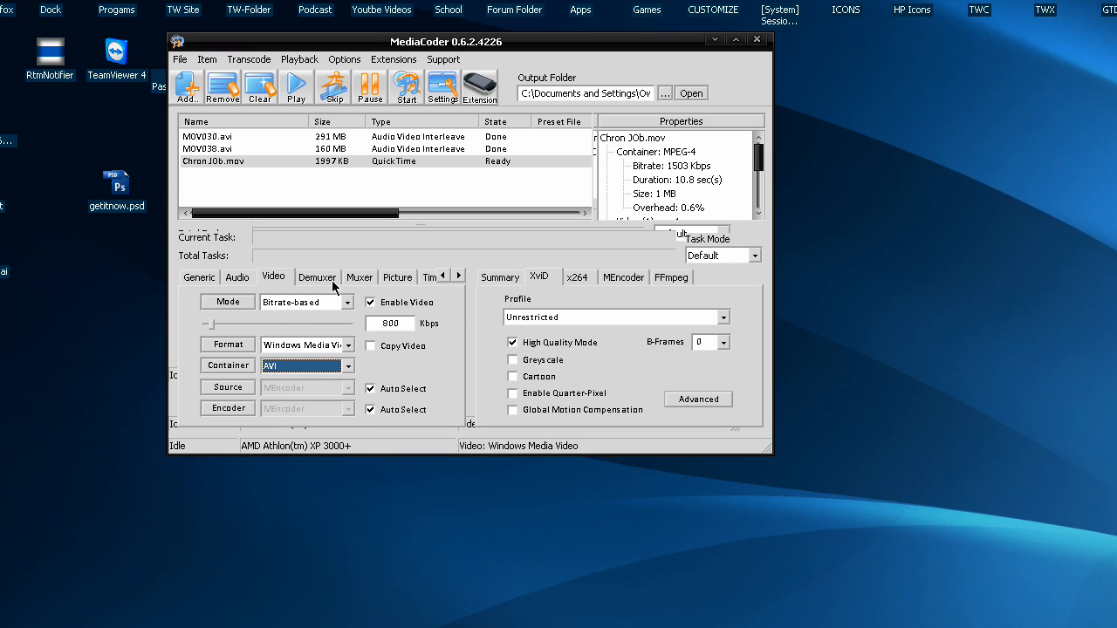
pyautogui.moveTo(504, 290)
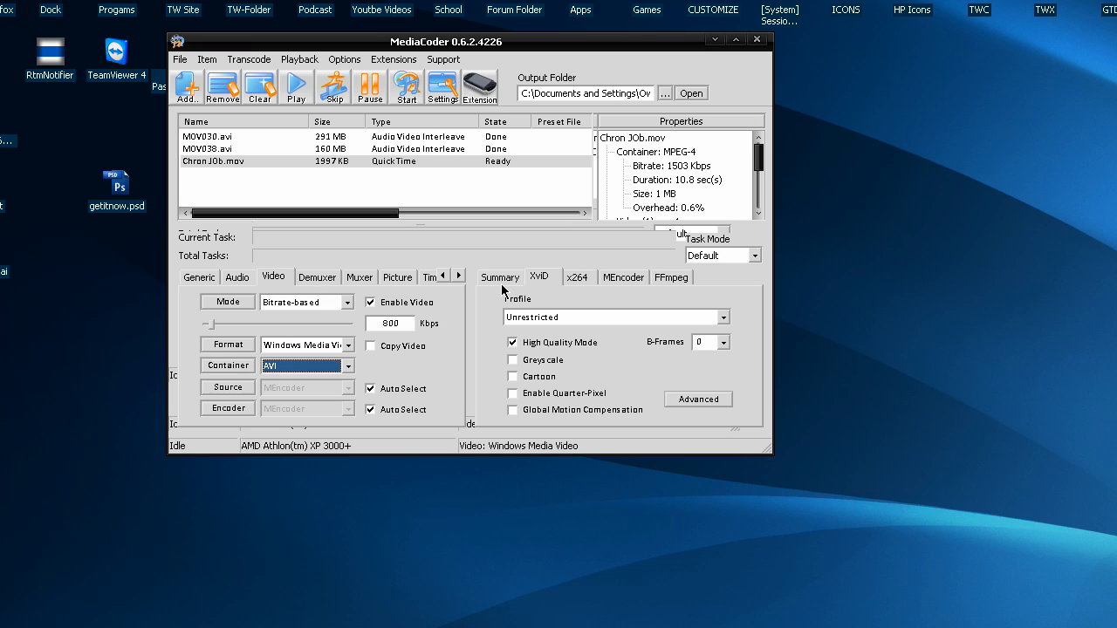
pyautogui.moveTo(445, 277)
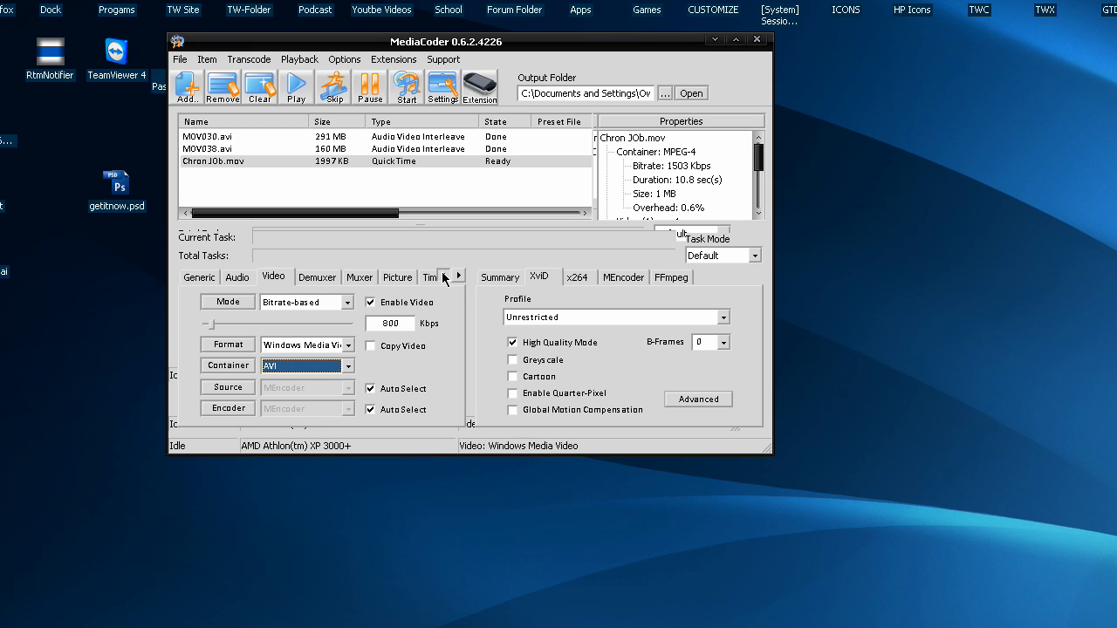
# Step: Start transcoding Chron JOb.mov, shifting the Statistics window aside until it finishes after 313 seconds
pyautogui.click(405, 85)
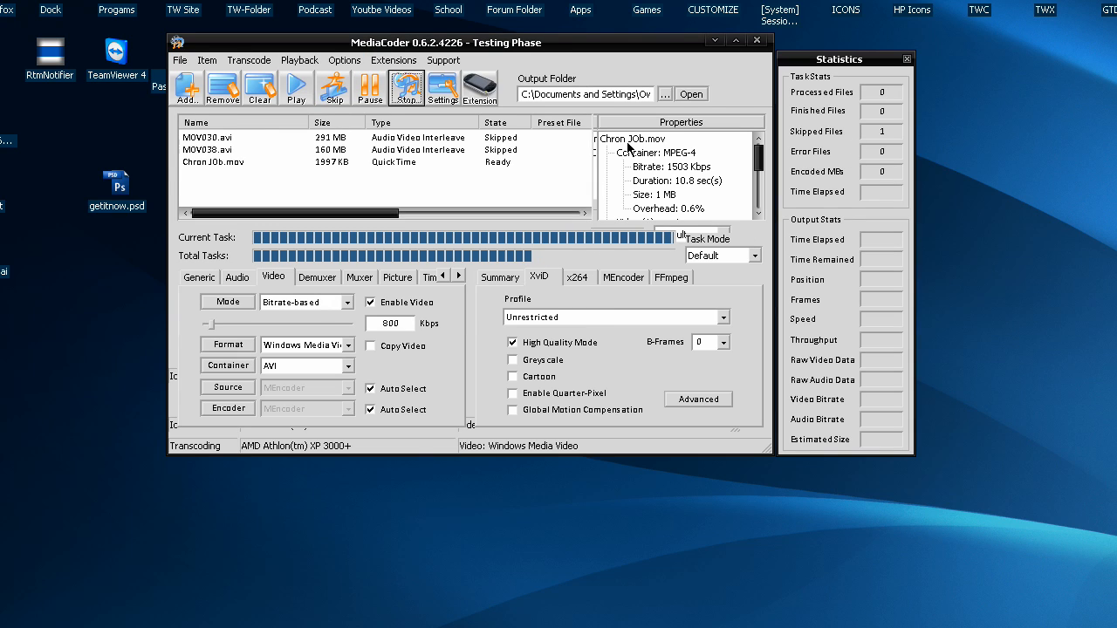
pyautogui.moveTo(669, 257)
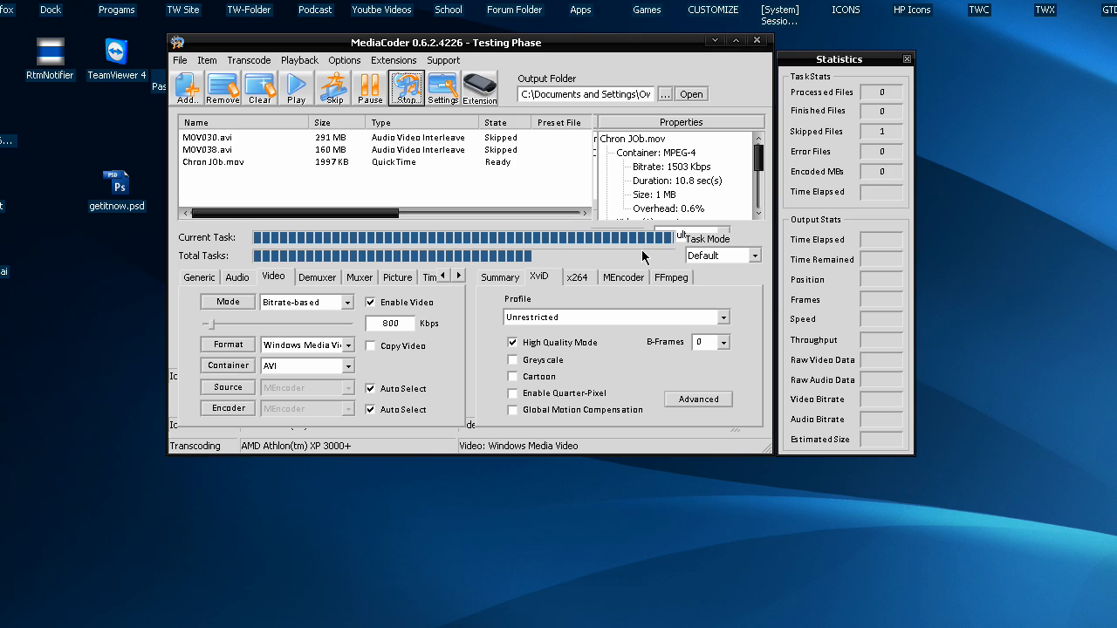
pyautogui.moveTo(531, 325)
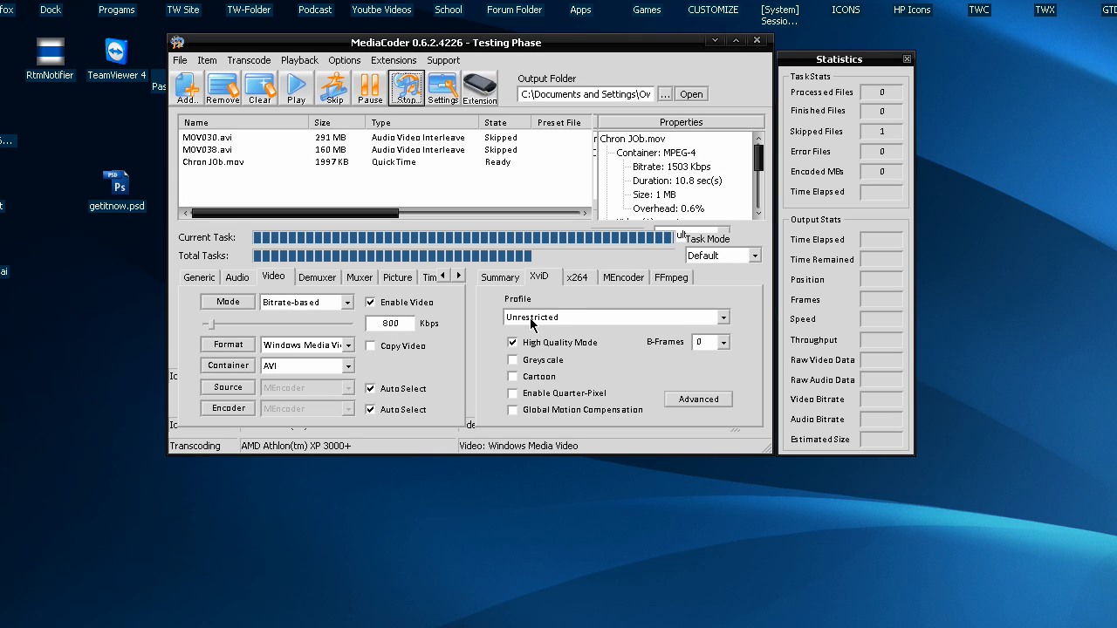
pyautogui.moveTo(677, 54)
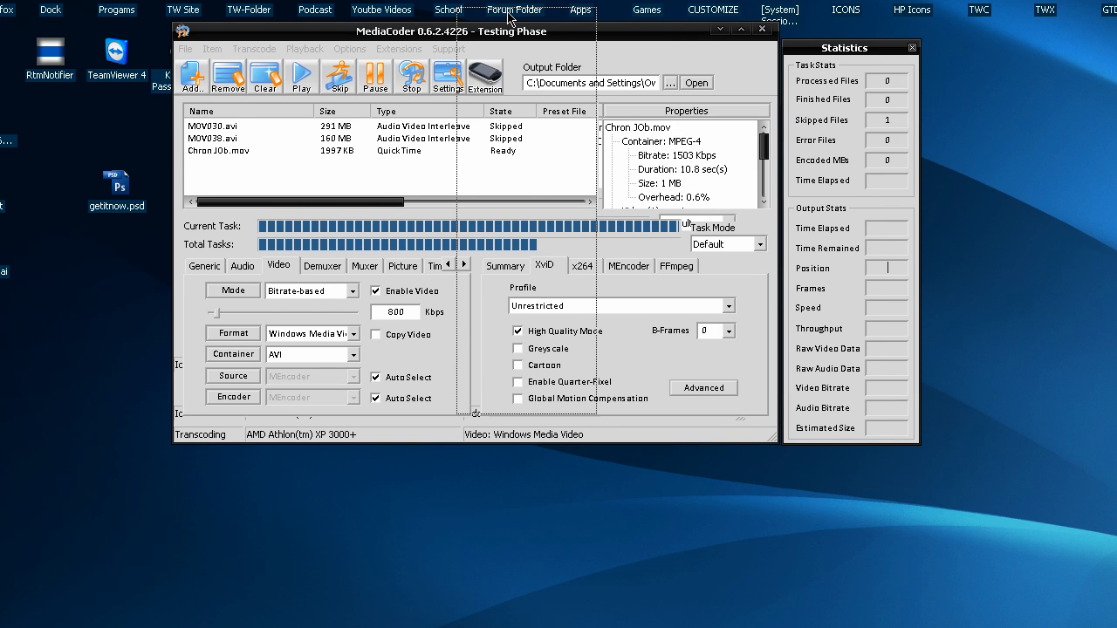
pyautogui.moveTo(843, 47); pyautogui.dragTo(516, 16)
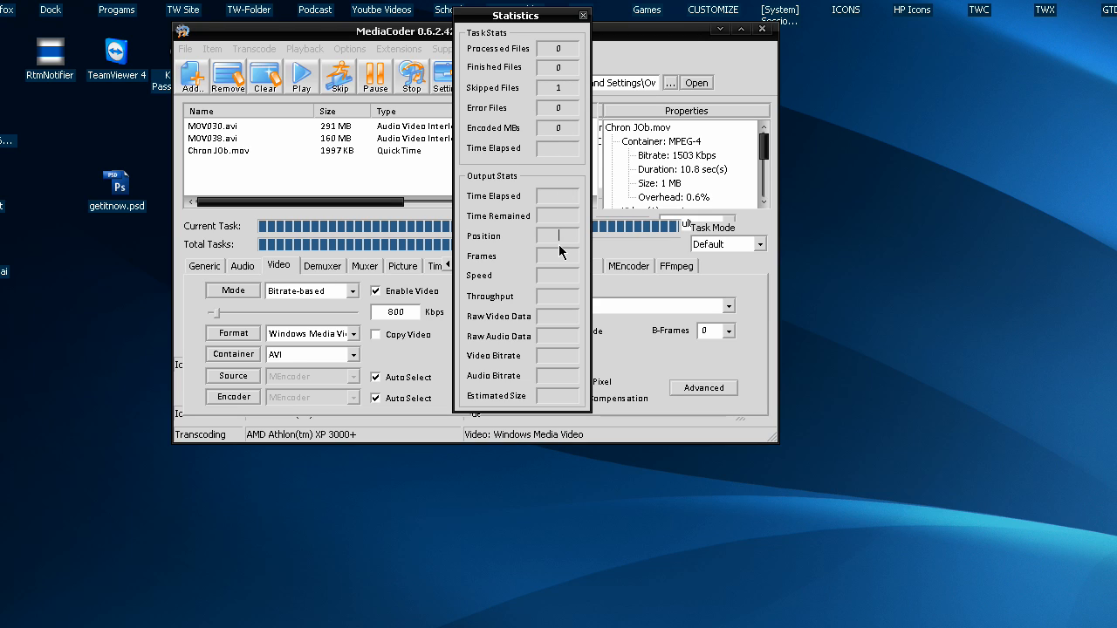
pyautogui.moveTo(515, 15); pyautogui.dragTo(858, 52)
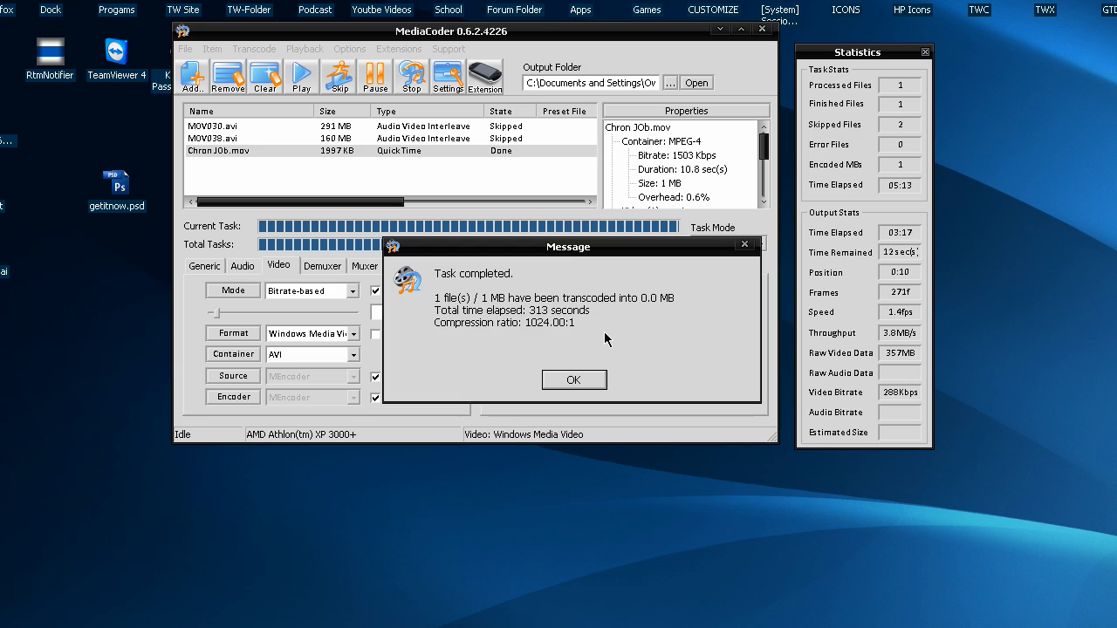
# Step: Dismiss the task-completed message, leaving Chron JOb.mov listed as Done
pyautogui.click(573, 380)
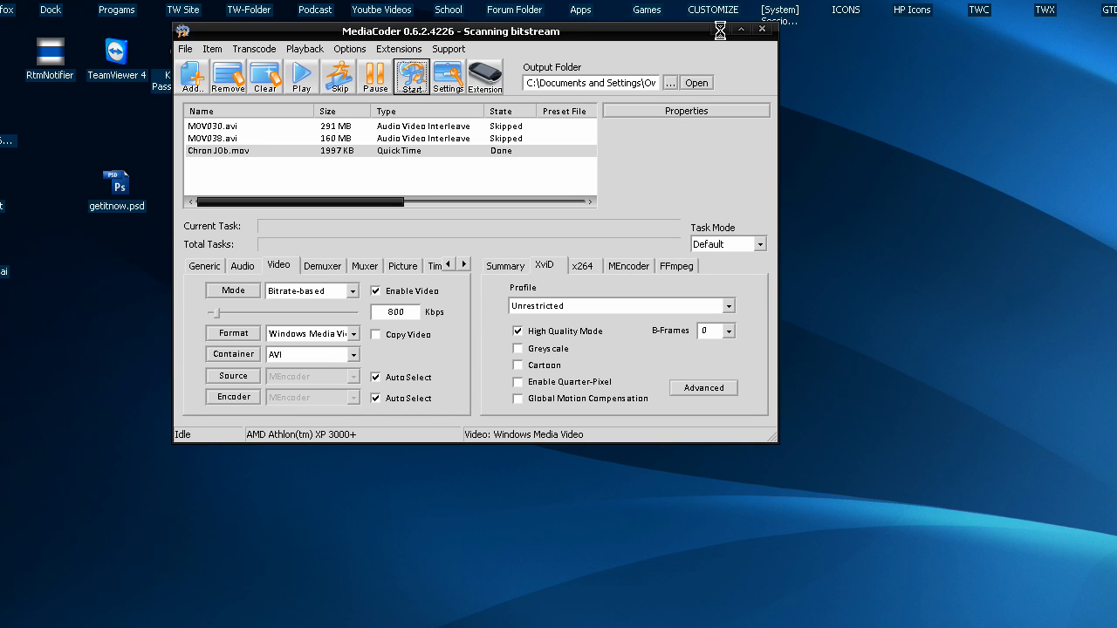
pyautogui.moveTo(656, 30)
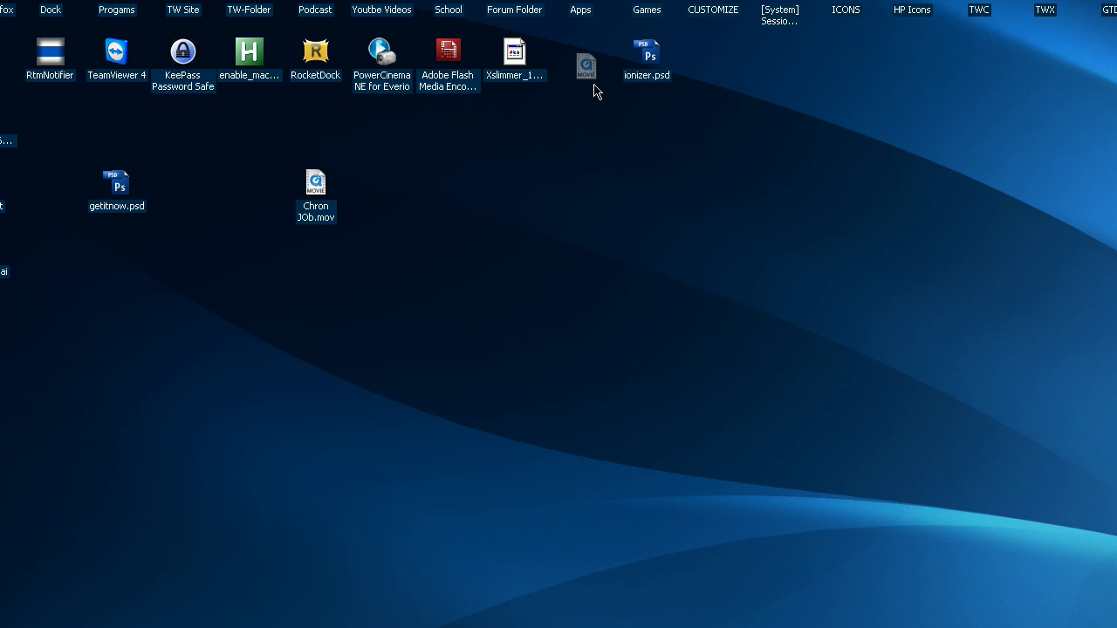
# Step: Open My Documents and select the 1 KB Chron JOb.mp4, bringing up its context menu
pyautogui.moveTo(315, 188); pyautogui.dragTo(580, 57)
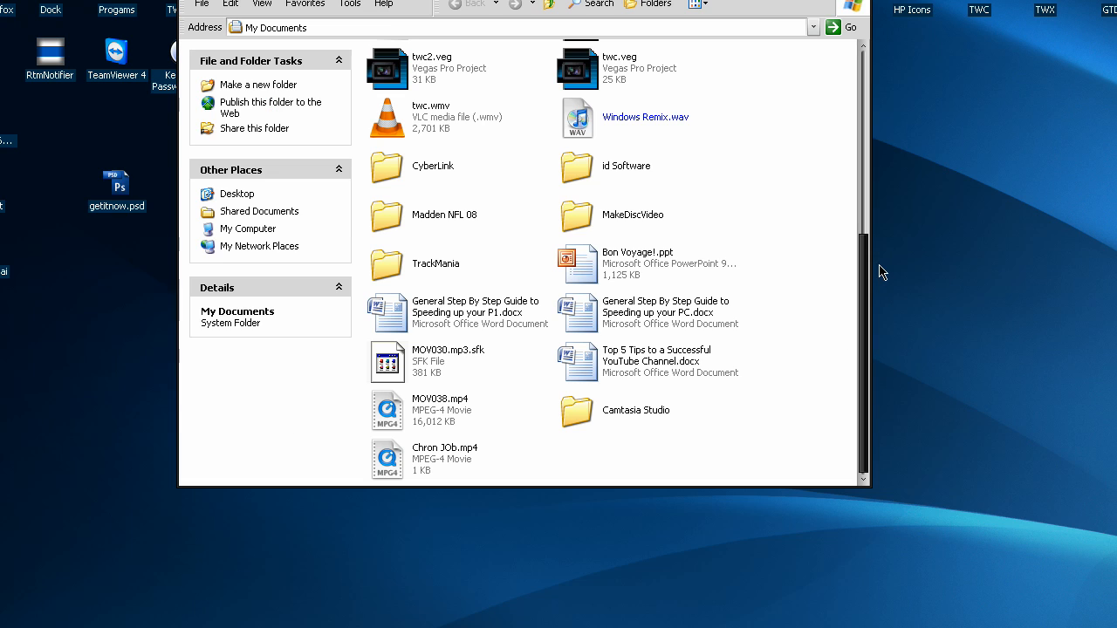
pyautogui.click(442, 453)
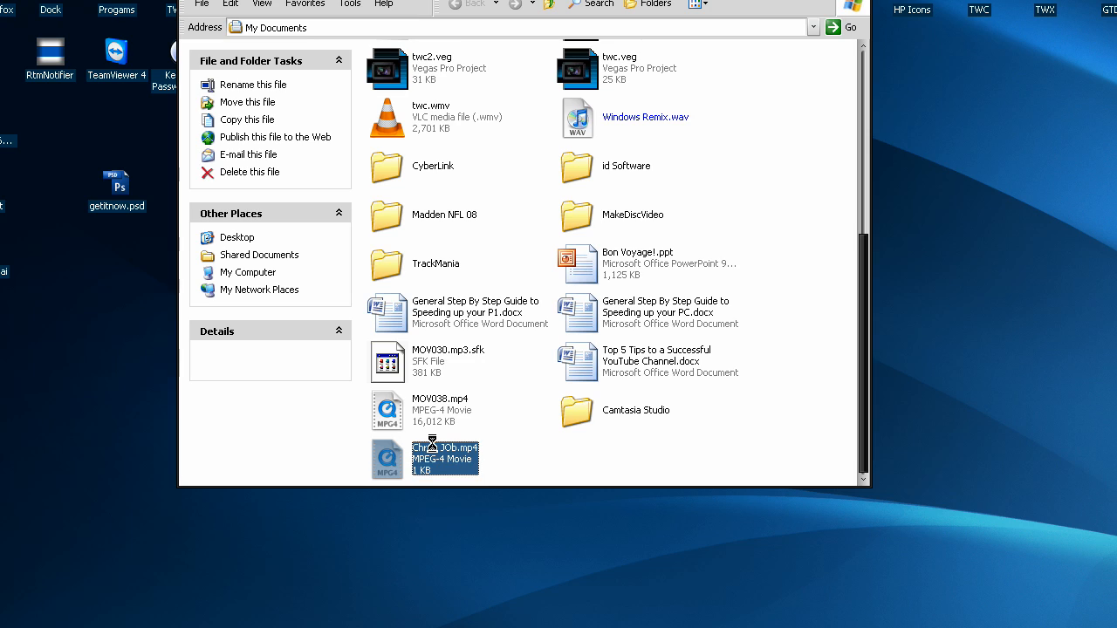
pyautogui.rightClick(444, 459)
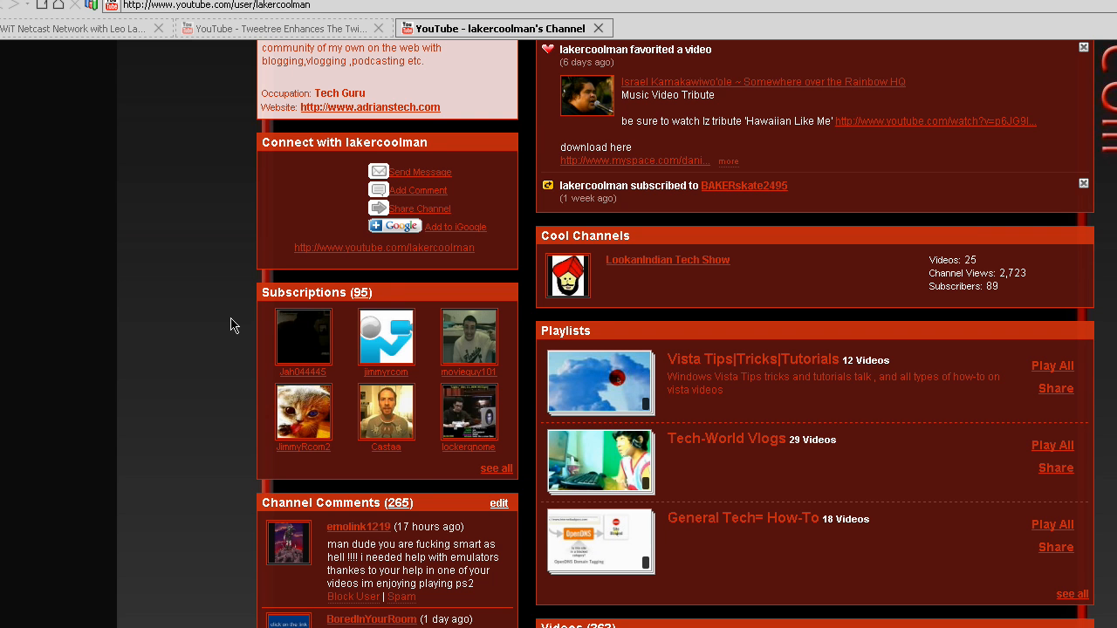
# Step: Scroll the YouTube channel page down to reveal channel comments and the 363 uploaded videos
pyautogui.scroll(-3)
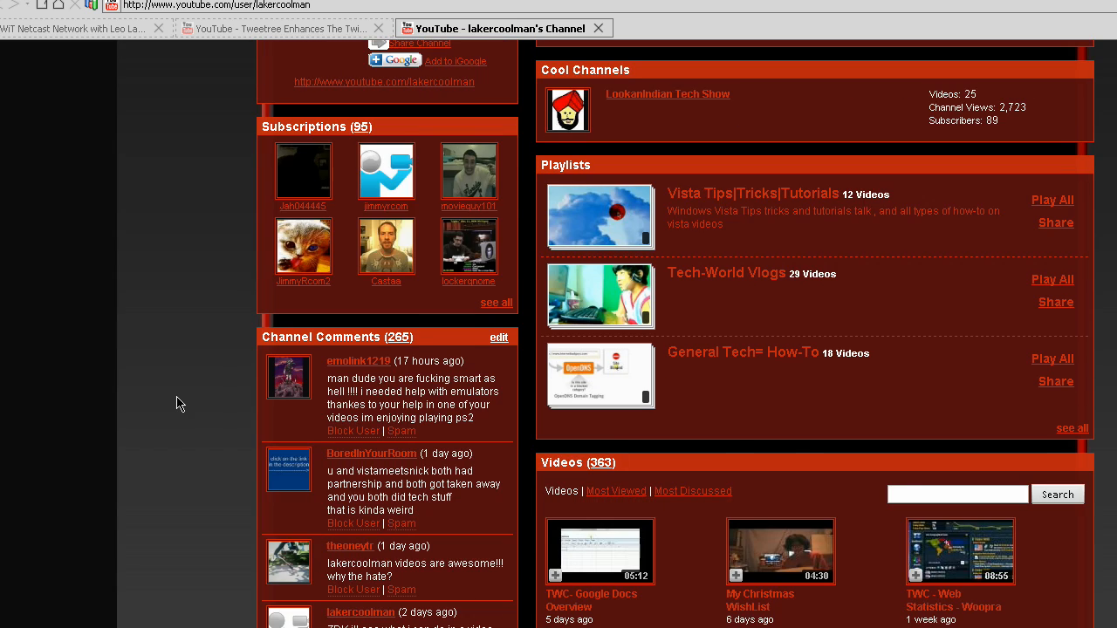